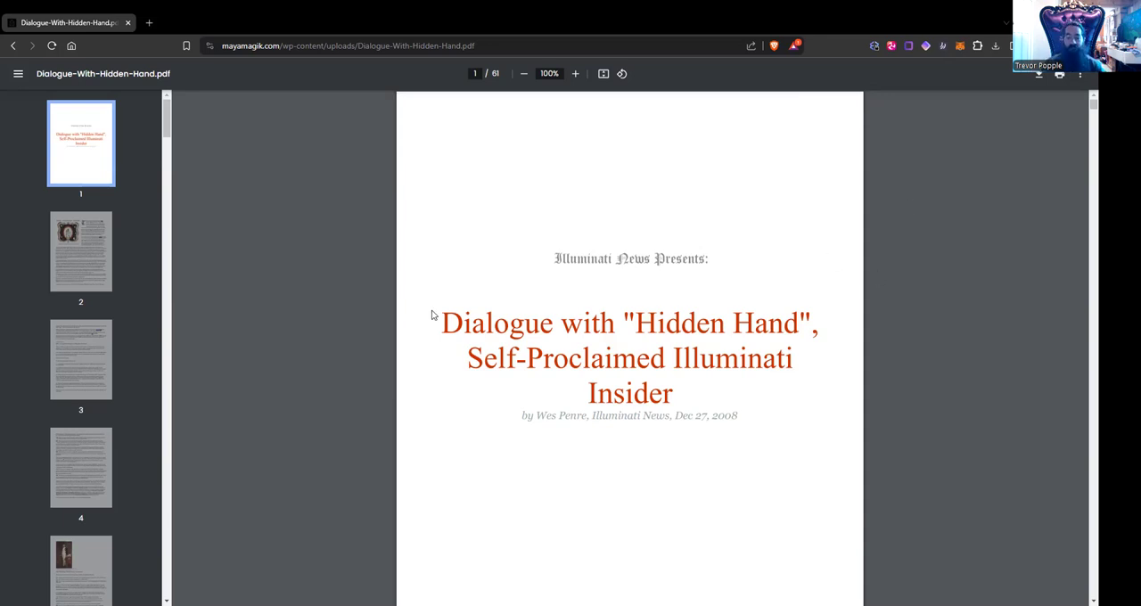
pyautogui.moveTo(625, 351)
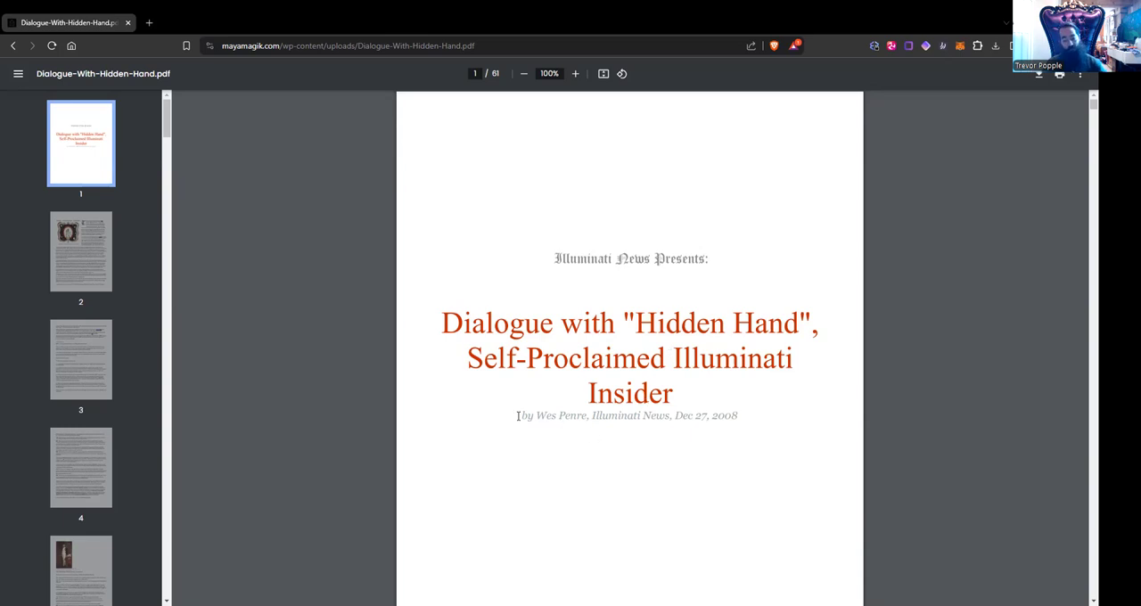
# Jump to page 2 via its sidebar thumbnail and scroll down to the First Session on page 3.
pyautogui.moveTo(521, 415); pyautogui.dragTo(588, 415)
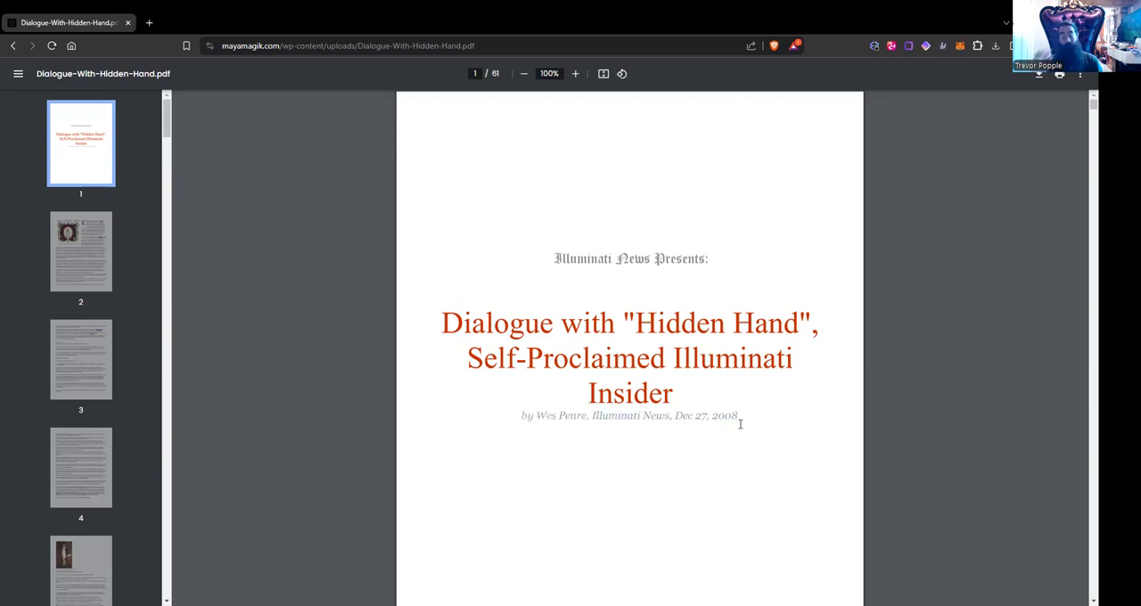
pyautogui.click(80, 252)
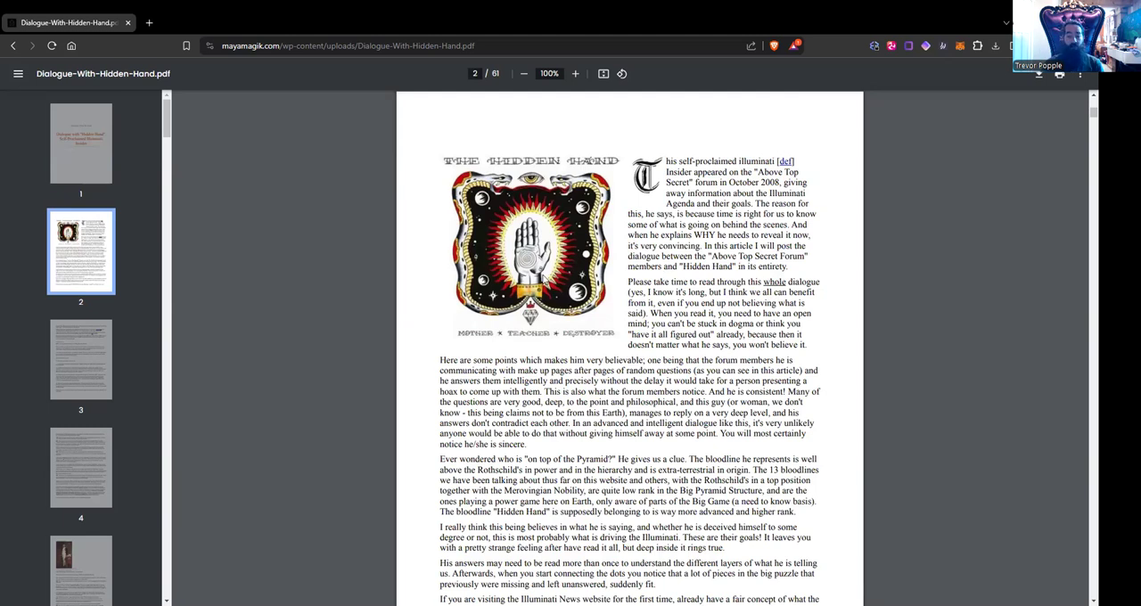
pyautogui.moveTo(411, 400)
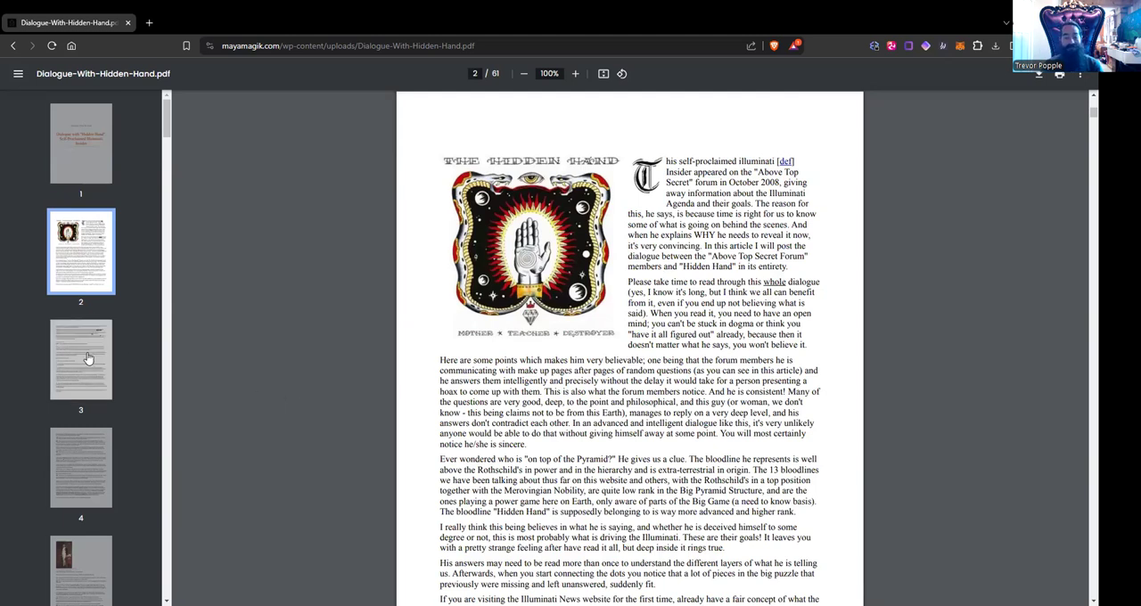
pyautogui.scroll(-3)
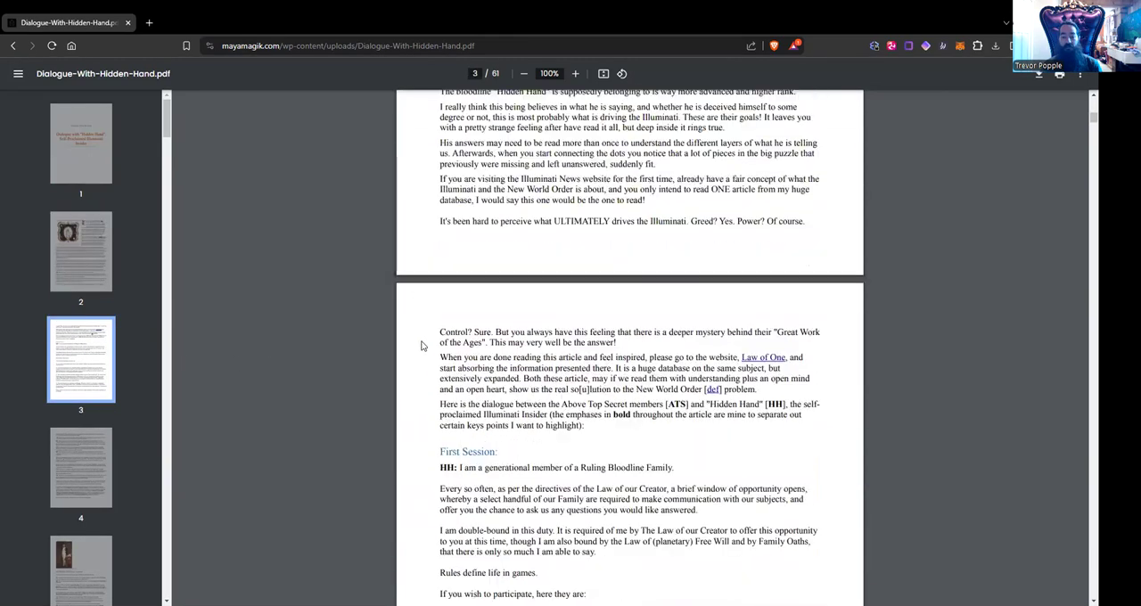
pyautogui.scroll(3)
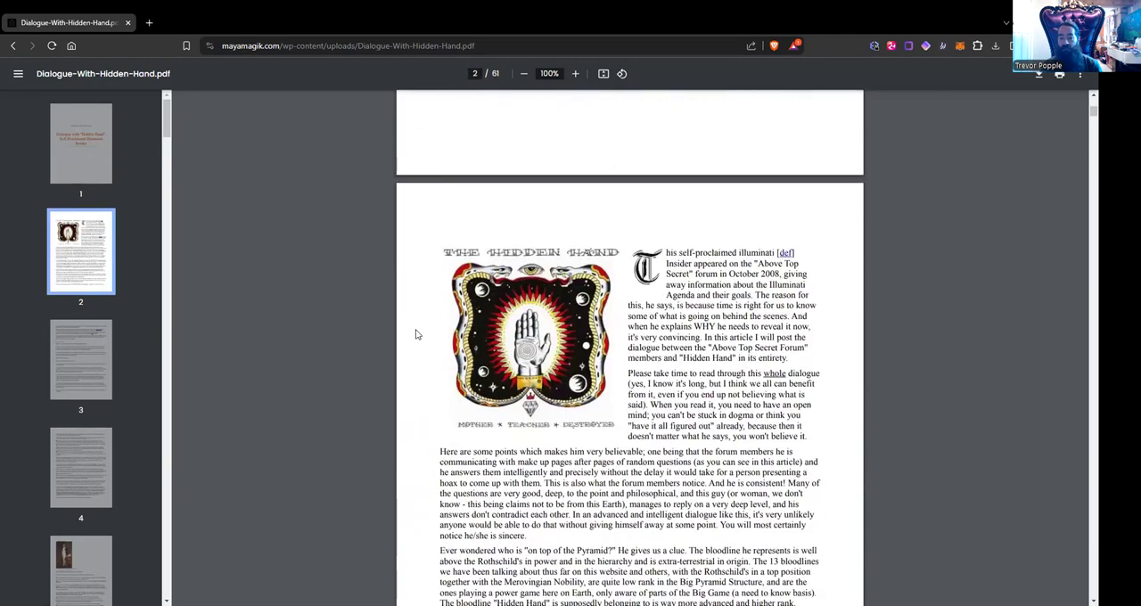
pyautogui.scroll(-3)
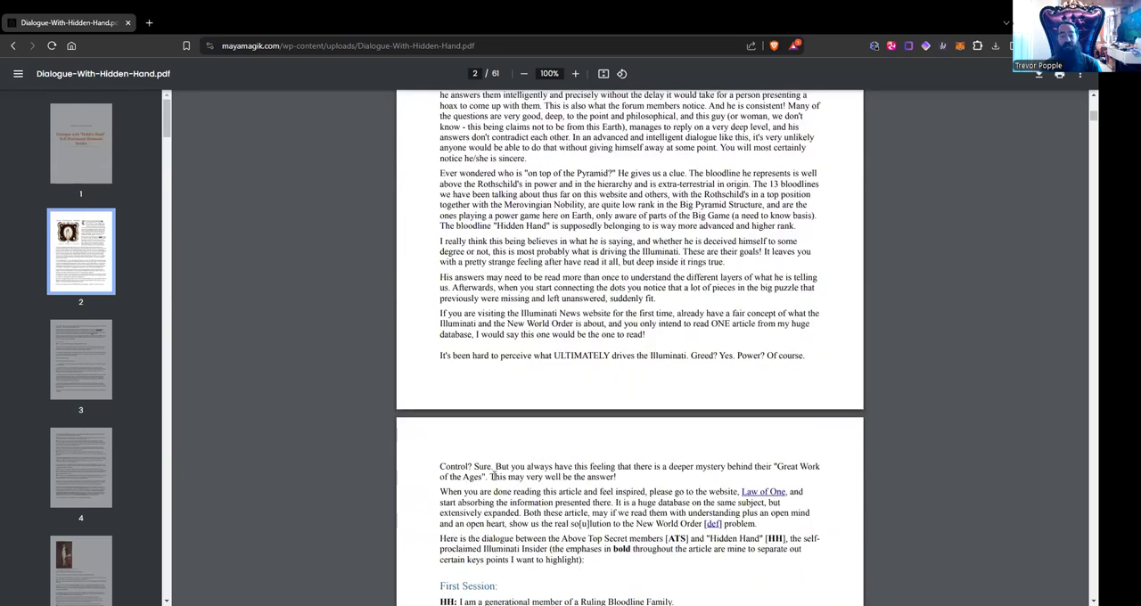
pyautogui.scroll(-3)
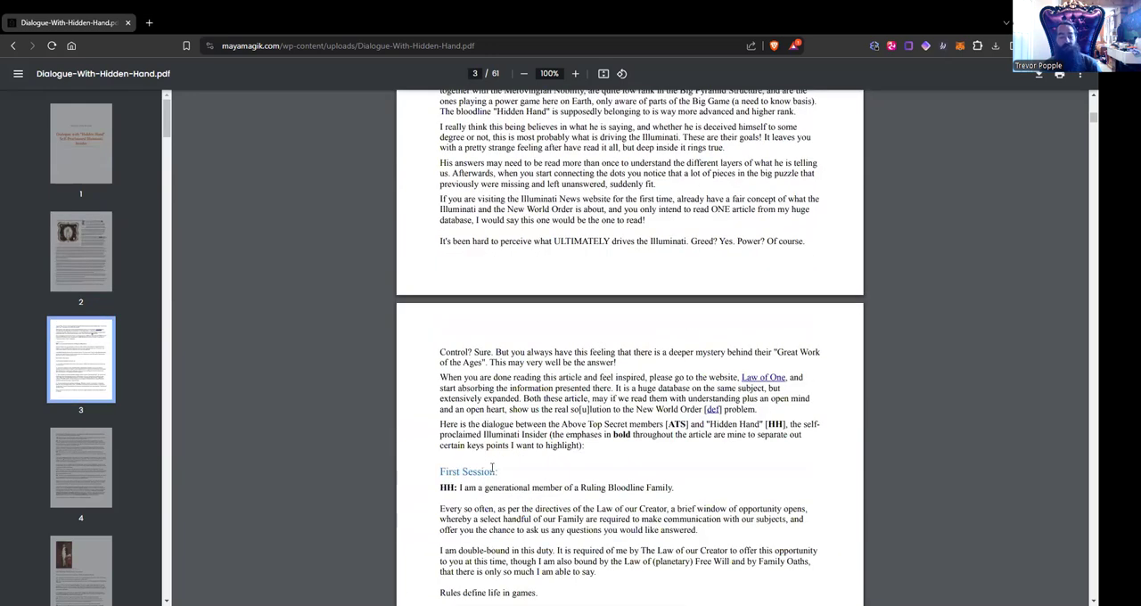
pyautogui.scroll(-3)
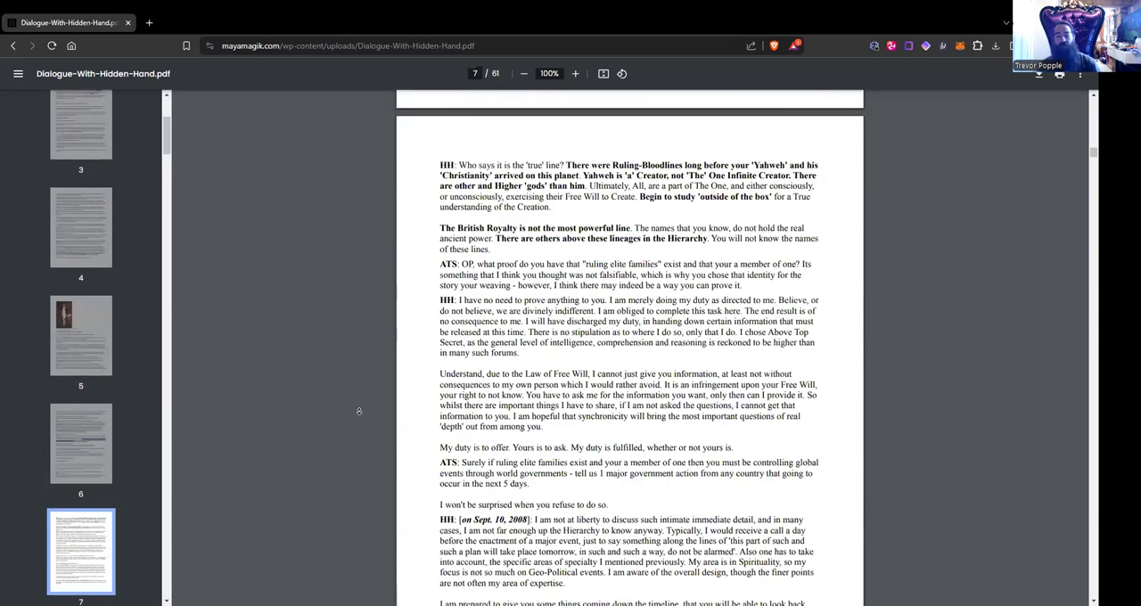
# Scroll down through the dialogue from page 7 to page 32 of 61.
pyautogui.scroll(-3)
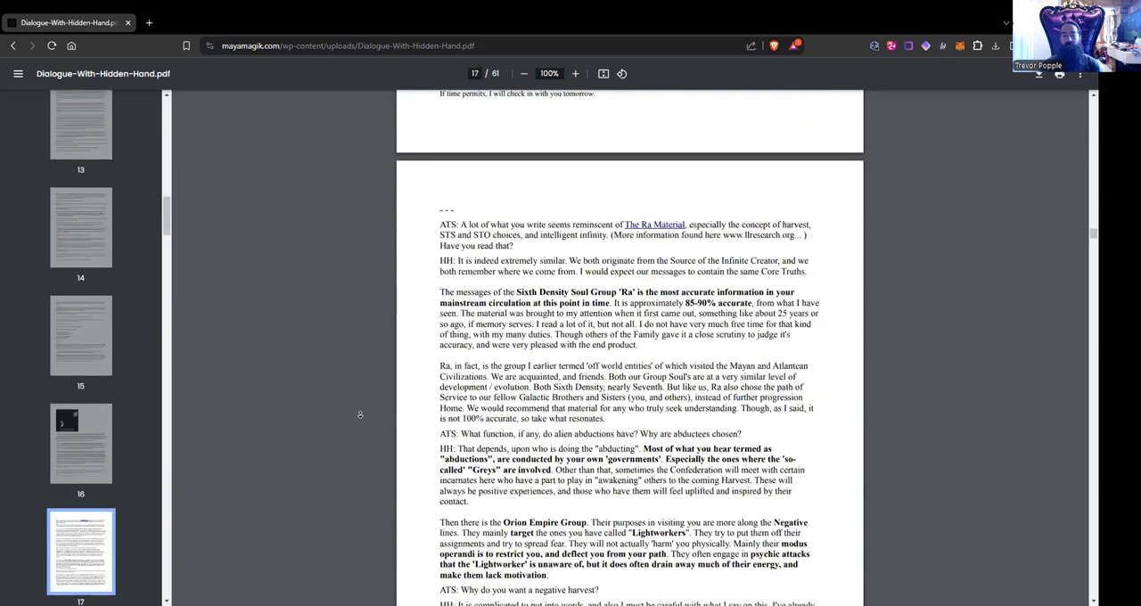
pyautogui.scroll(-3)
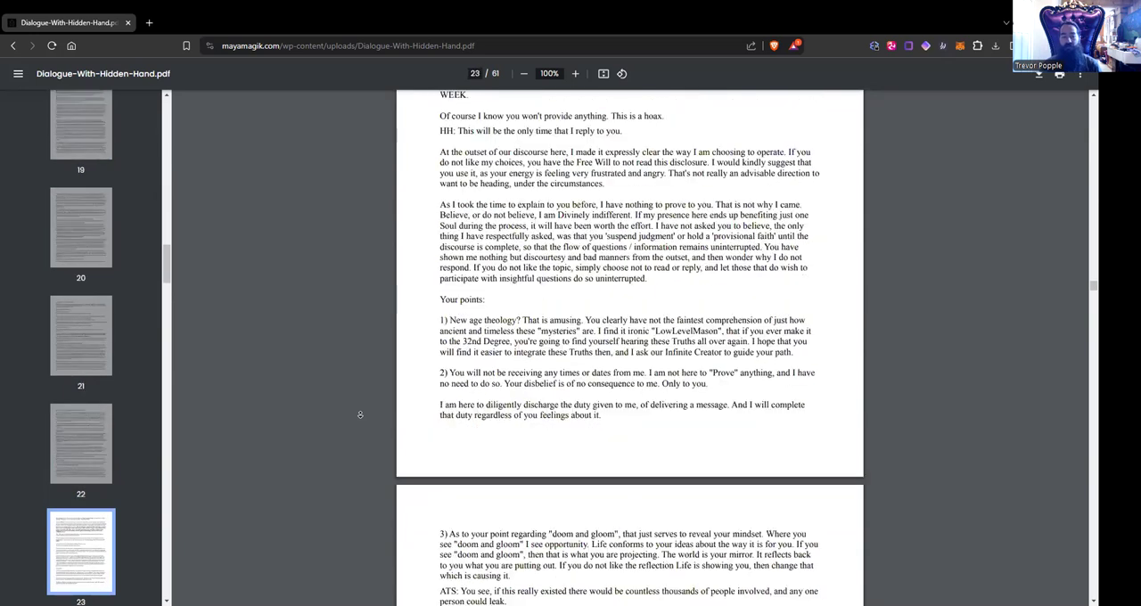
pyautogui.scroll(-3)
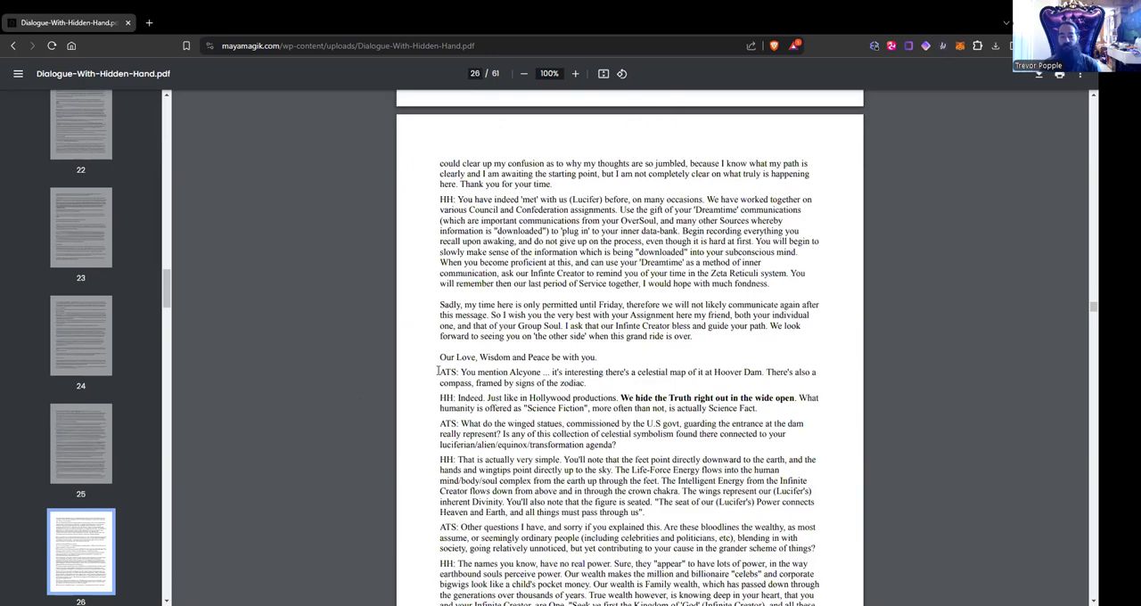
pyautogui.scroll(-3)
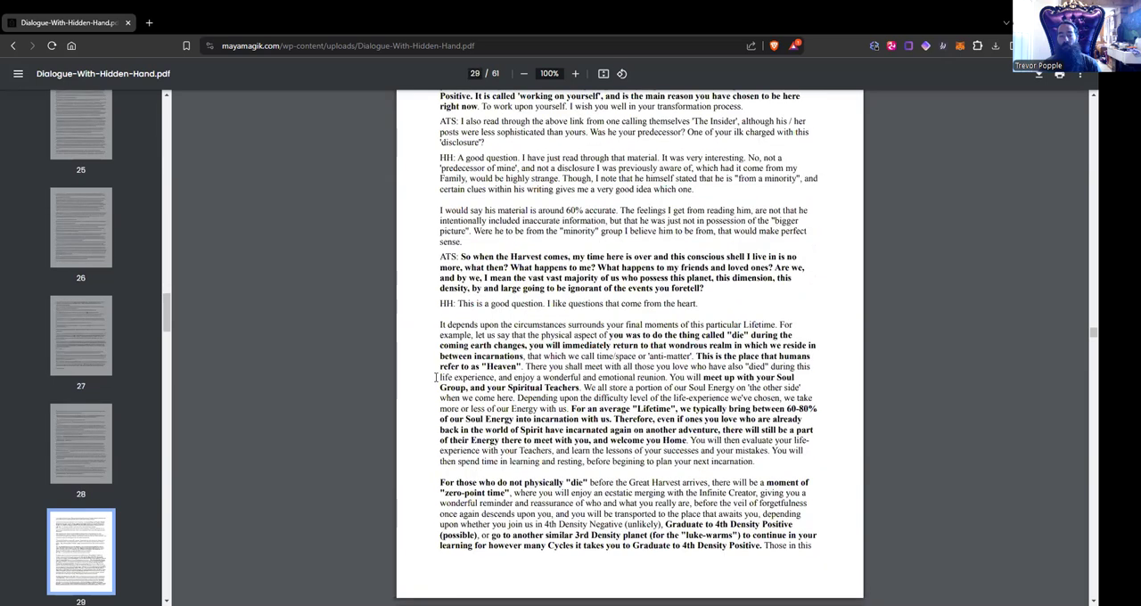
pyautogui.scroll(-3)
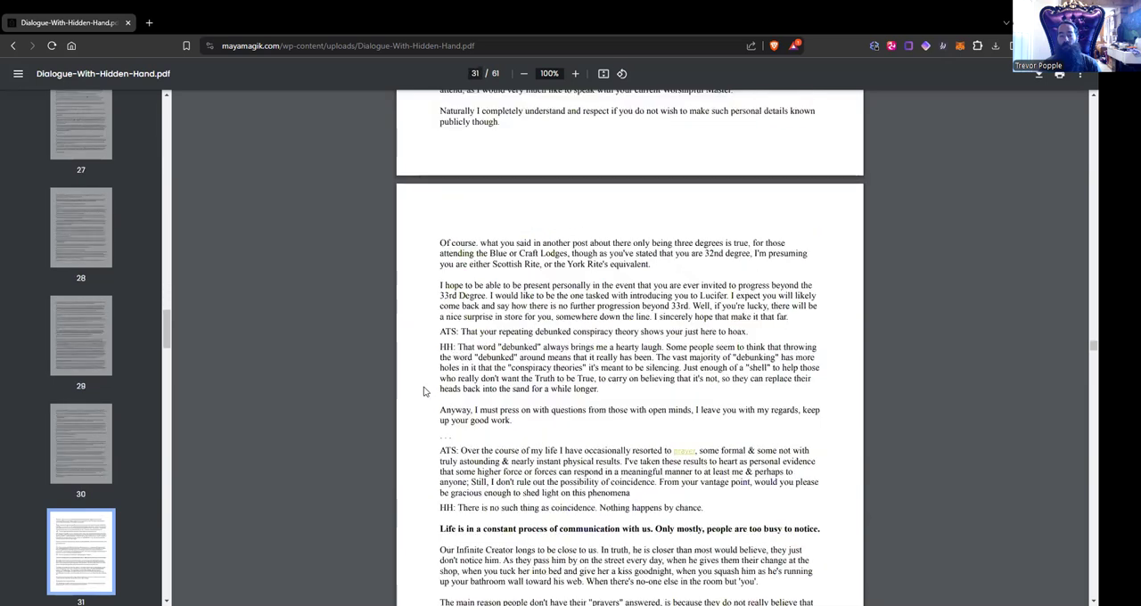
pyautogui.scroll(-3)
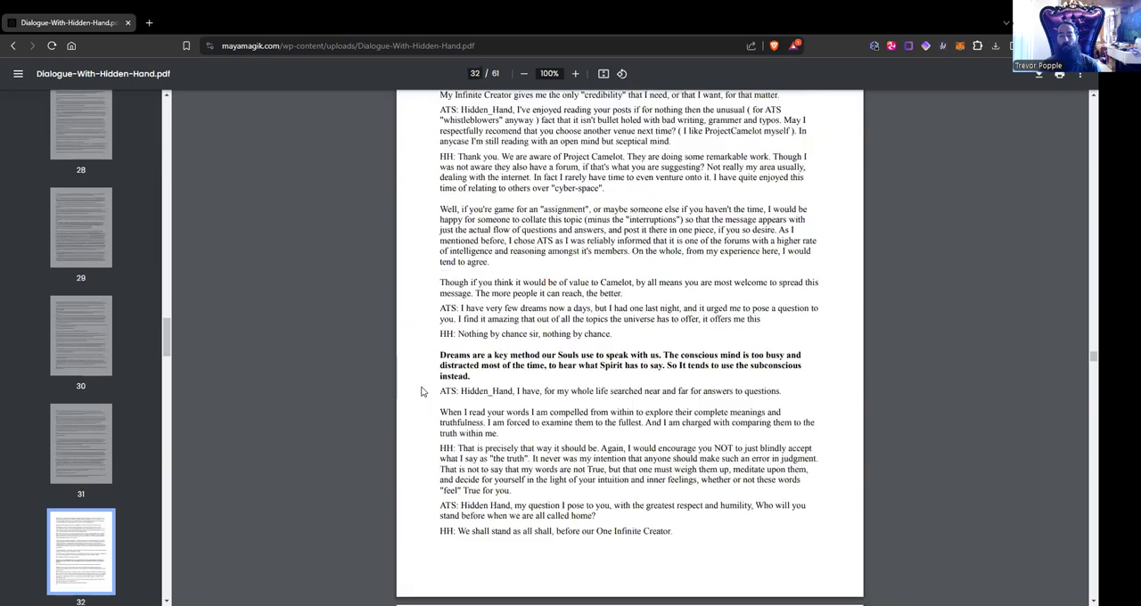
pyautogui.scroll(-3)
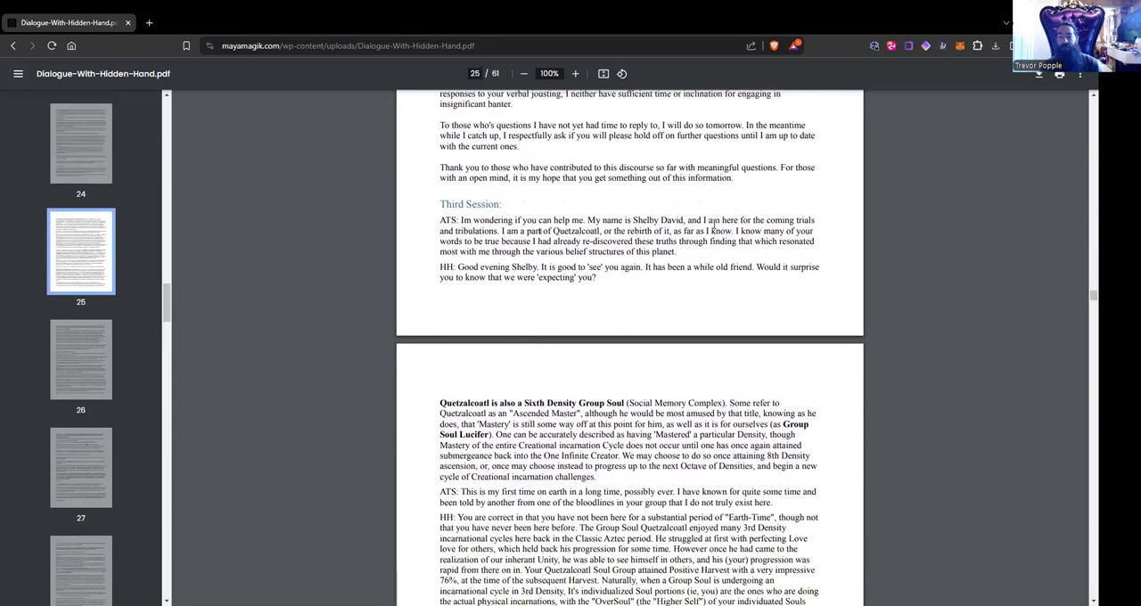
pyautogui.moveTo(771, 186)
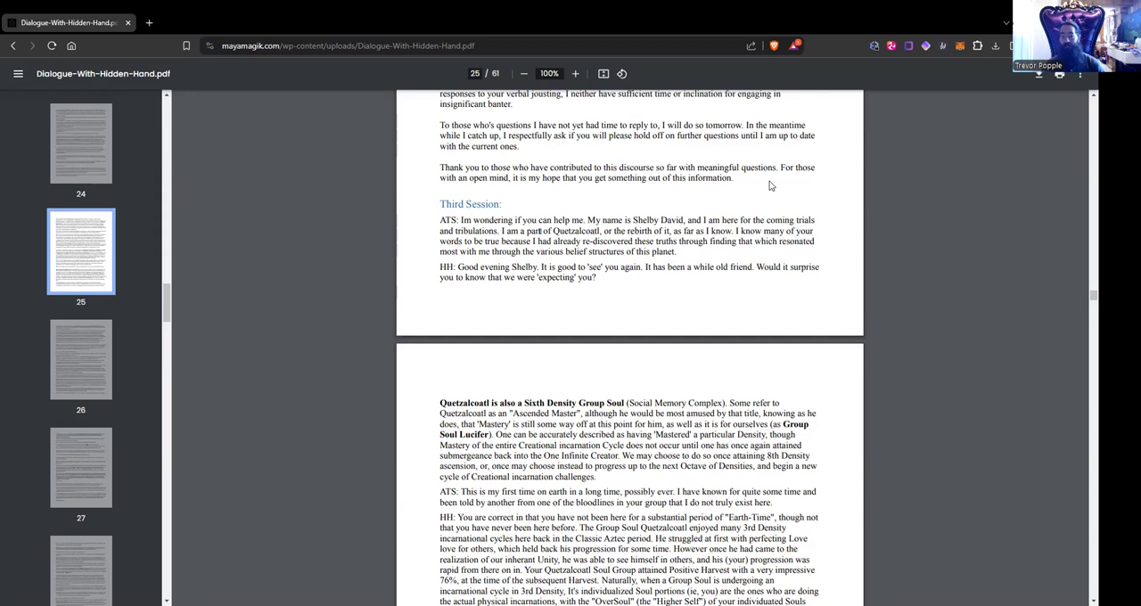
pyautogui.moveTo(496, 16)
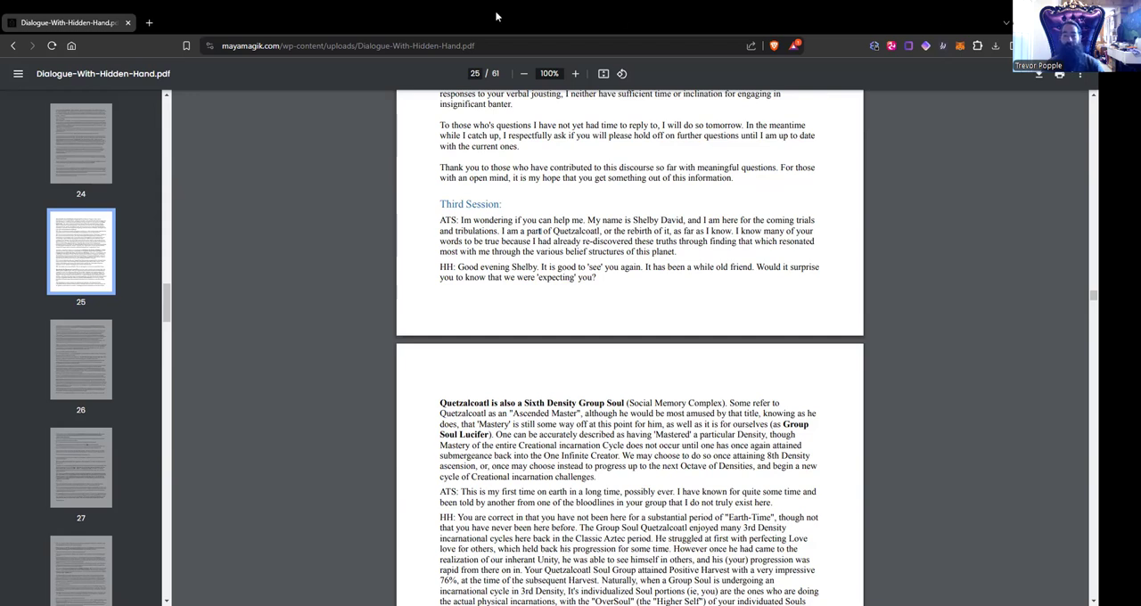
pyautogui.moveTo(640, 84)
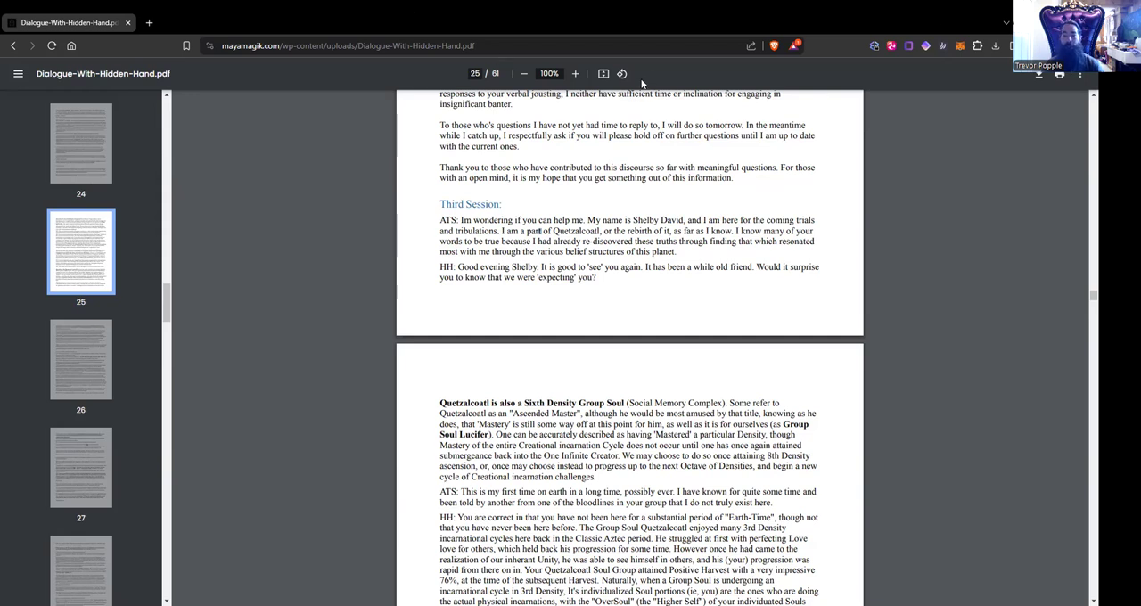
pyautogui.moveTo(649, 79)
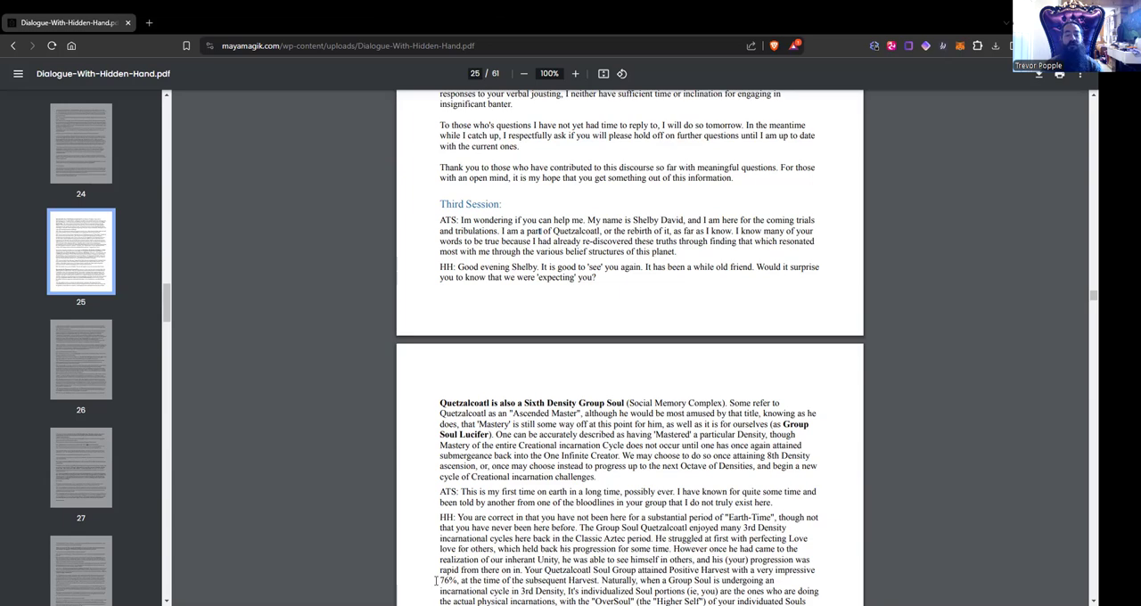
# Scroll down to page 25's Quetzalcoatl passage, ending on Shelby's question about memory and Lucifer.
pyautogui.scroll(-3)
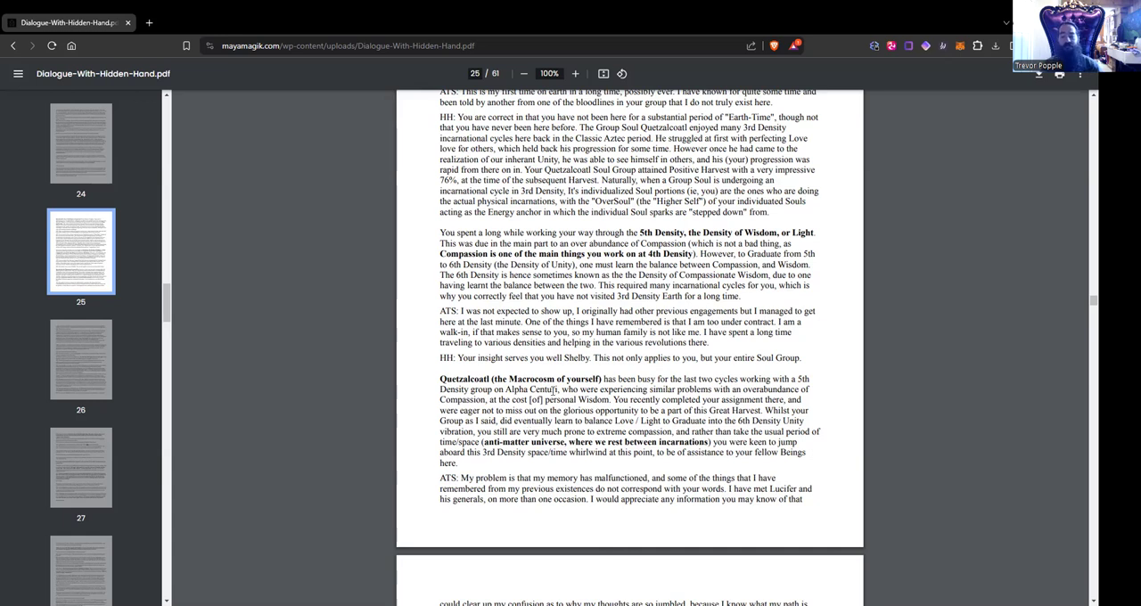
pyautogui.moveTo(551, 401)
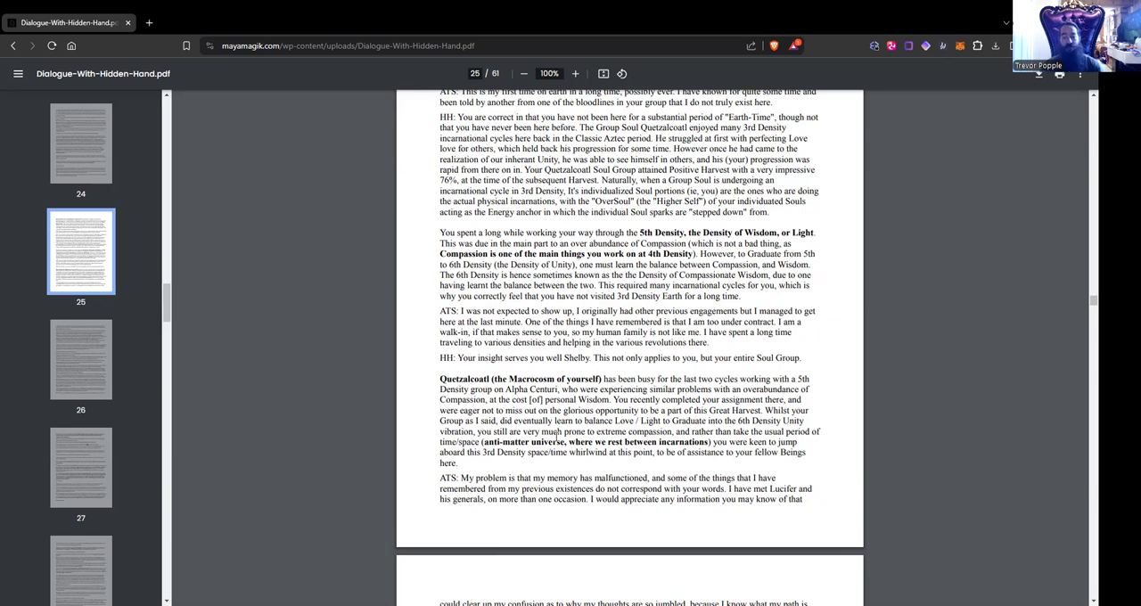
pyautogui.scroll(-3)
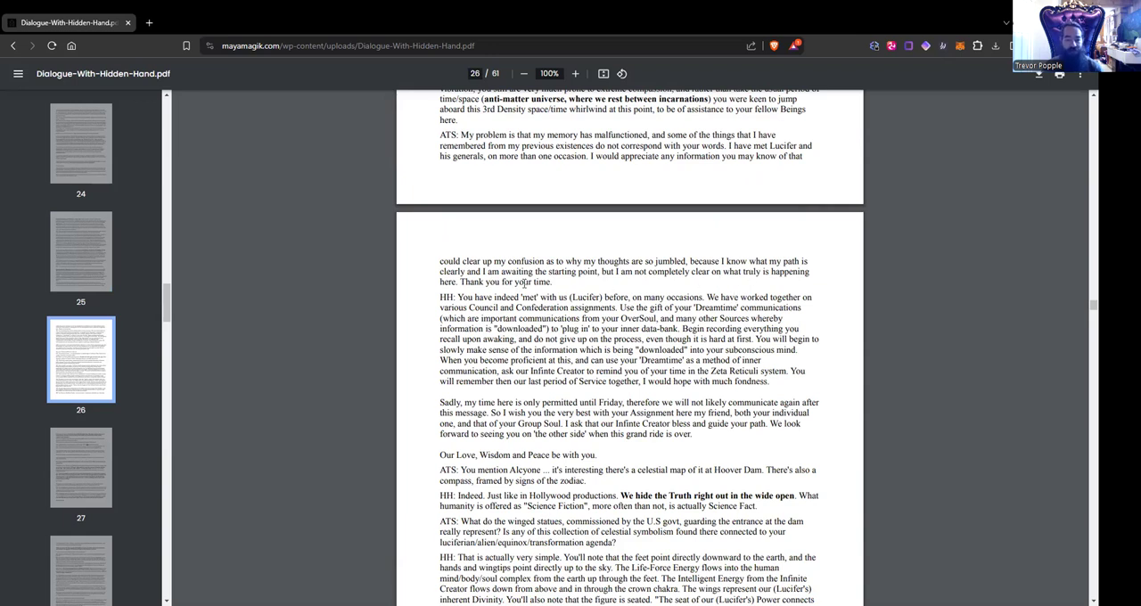
pyautogui.moveTo(657, 274)
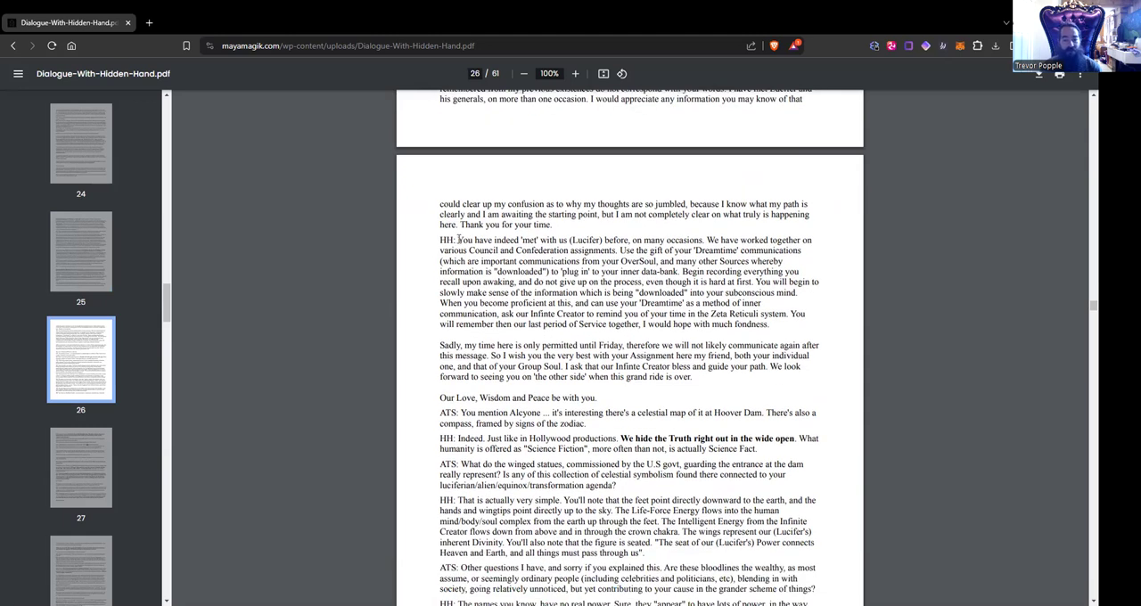
pyautogui.moveTo(457, 240); pyautogui.dragTo(574, 240)
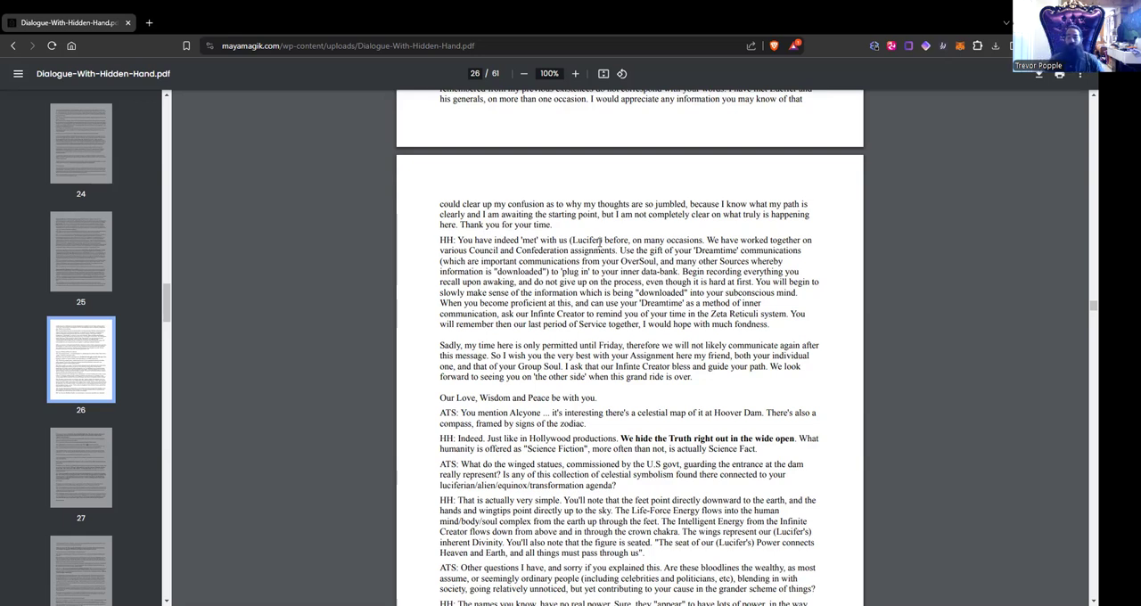
pyautogui.moveTo(851, 16)
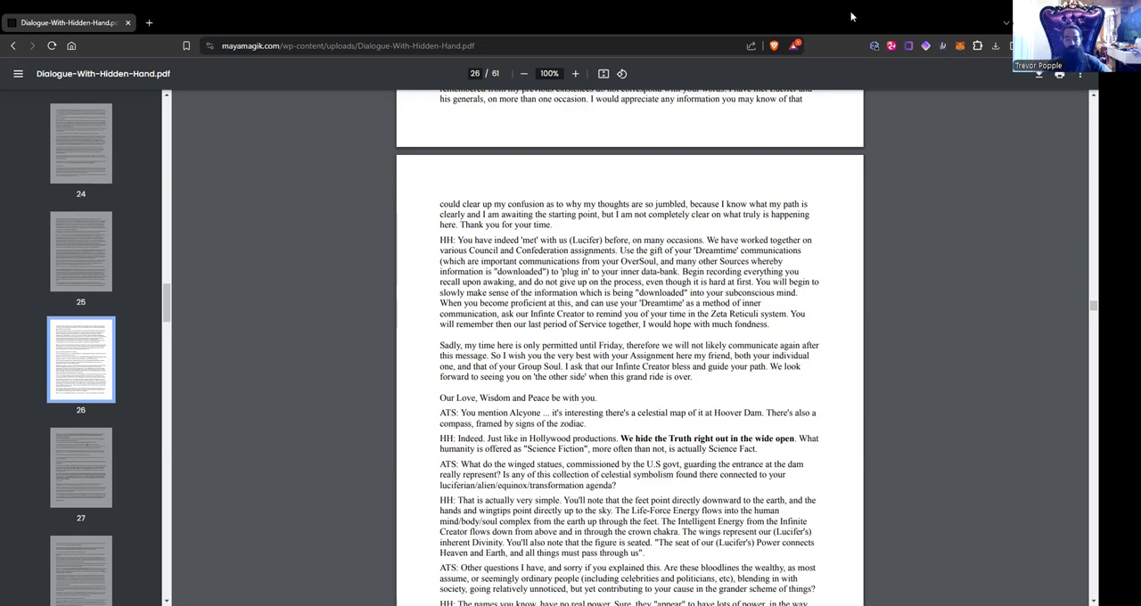
pyautogui.moveTo(845, 32)
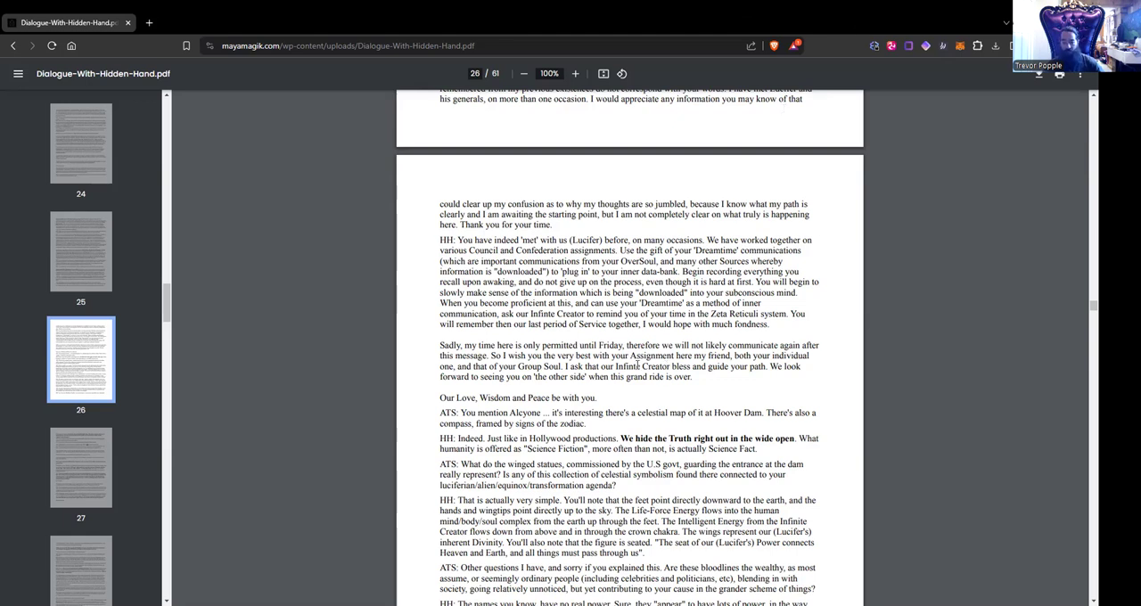
pyautogui.moveTo(635, 366)
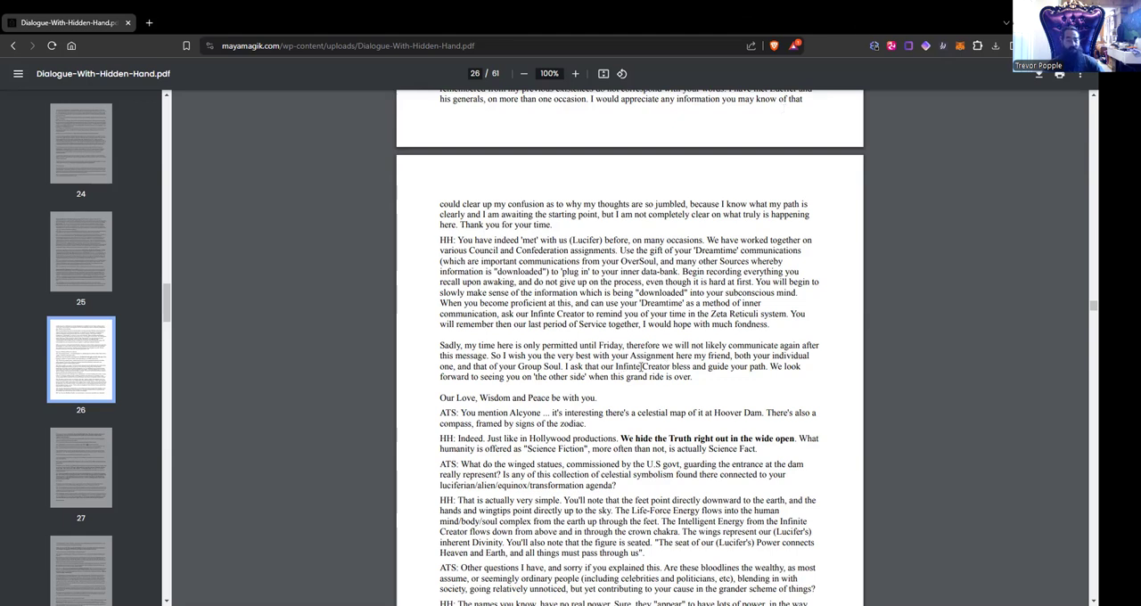
pyautogui.moveTo(640, 366); pyautogui.dragTo(775, 366)
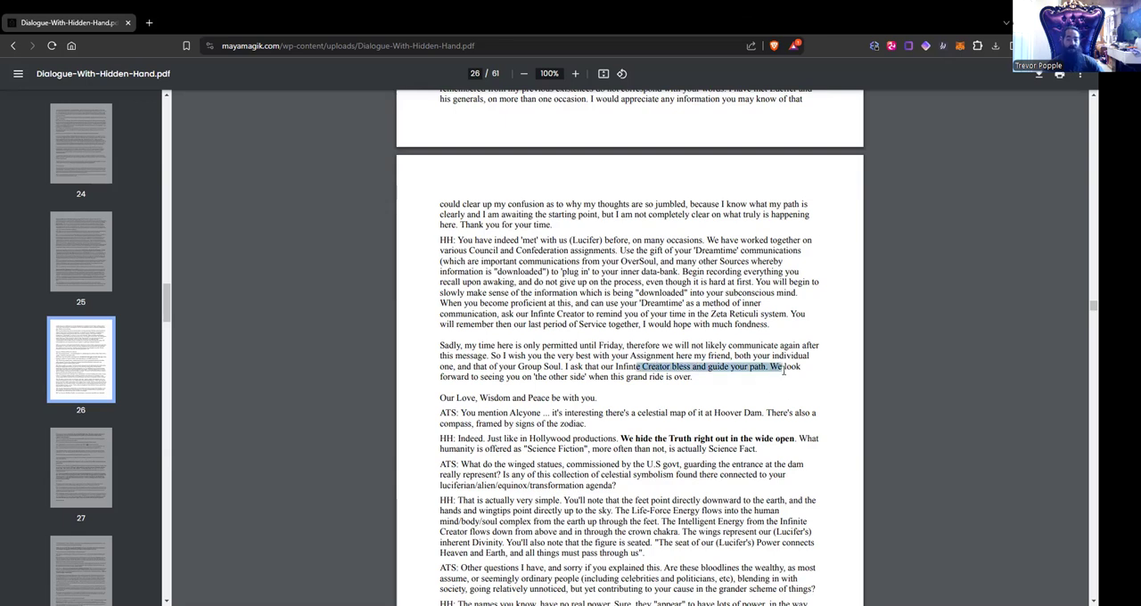
pyautogui.moveTo(775, 366); pyautogui.dragTo(659, 376)
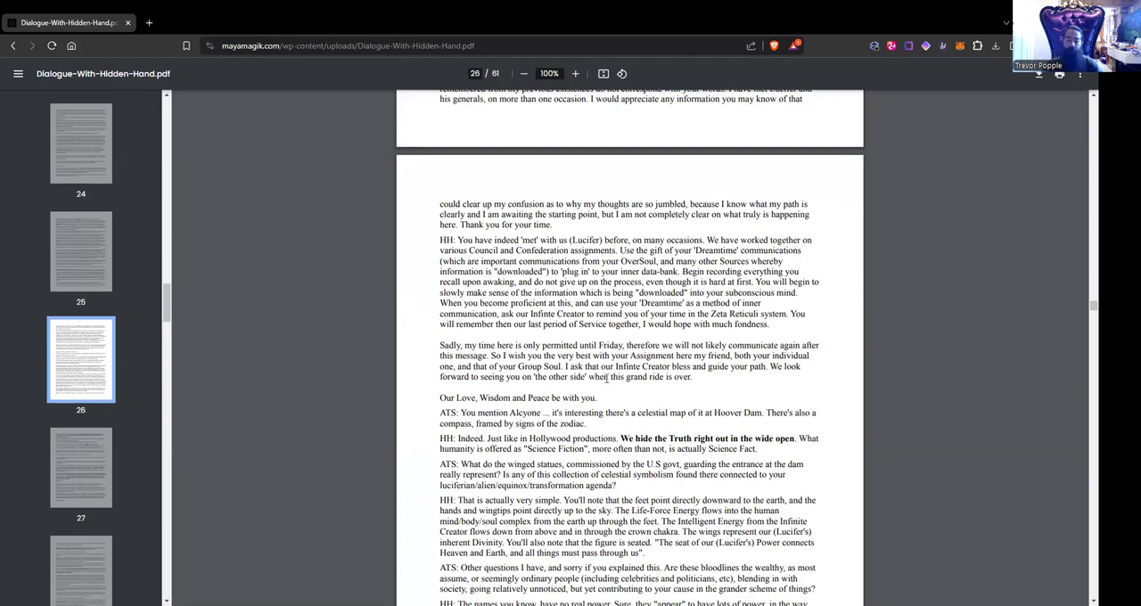
# Scroll to page 27's end, marking the phrase 'have no real power', then into page 28.
pyautogui.scroll(-3)
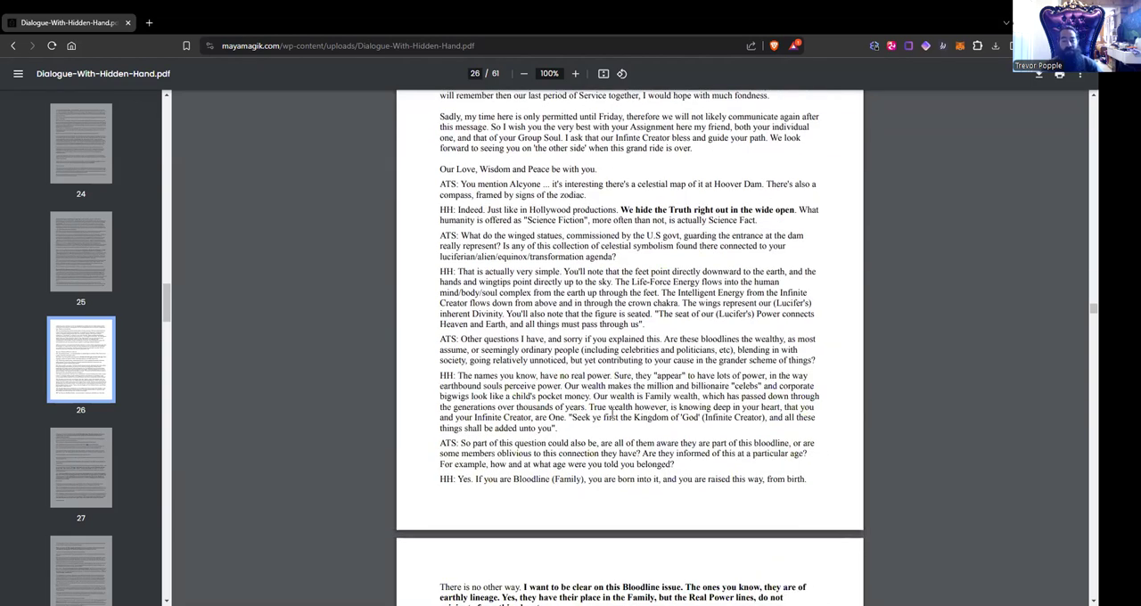
pyautogui.scroll(-3)
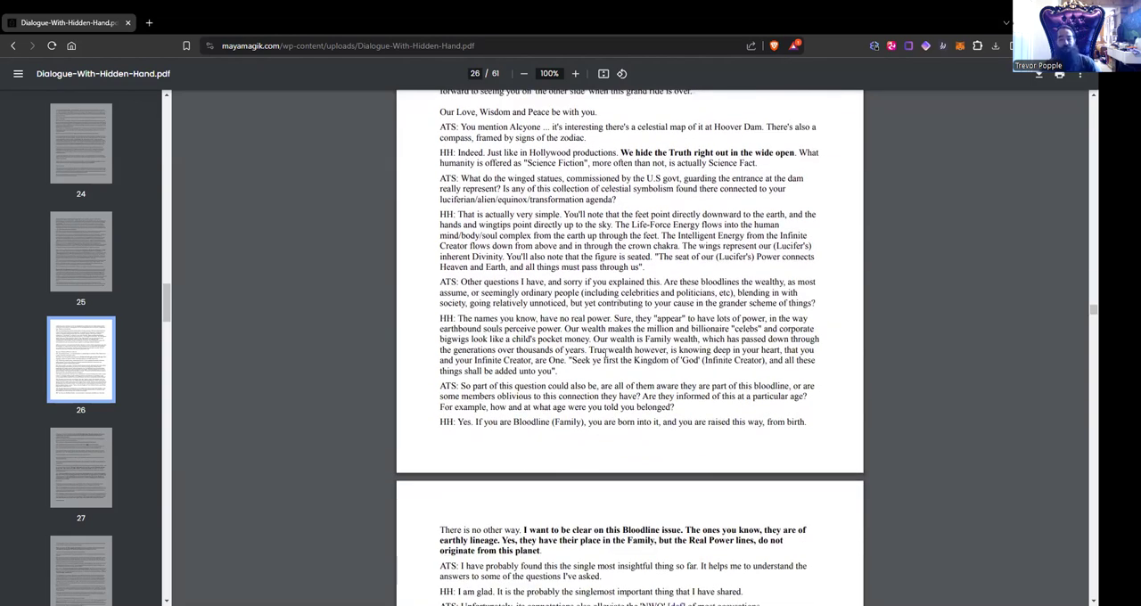
pyautogui.moveTo(611, 318); pyautogui.dragTo(563, 329)
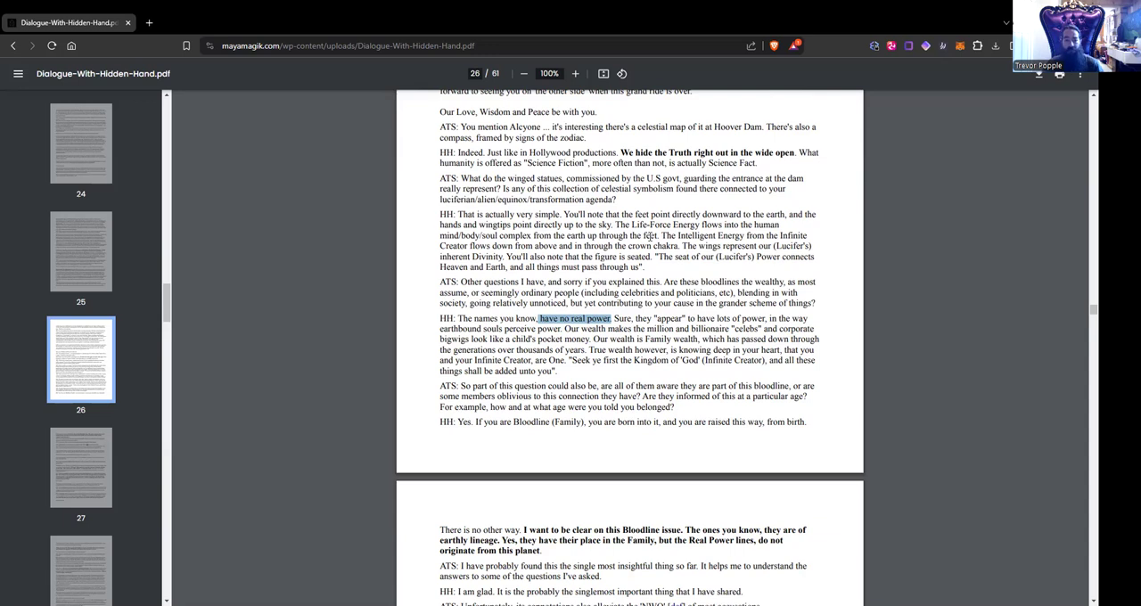
pyautogui.moveTo(428, 417)
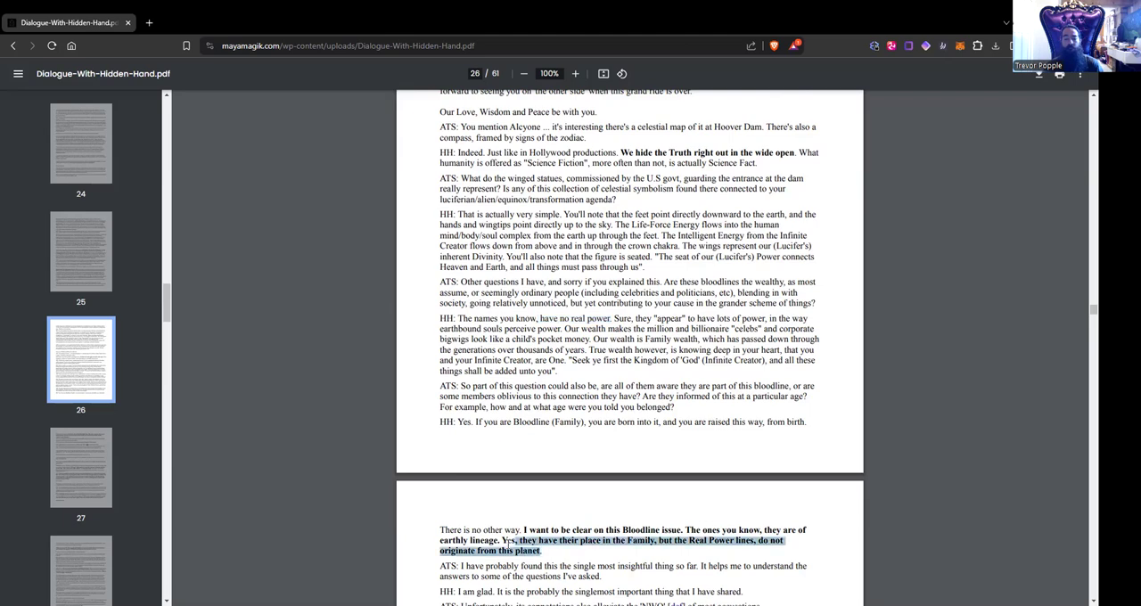
pyautogui.scroll(-3)
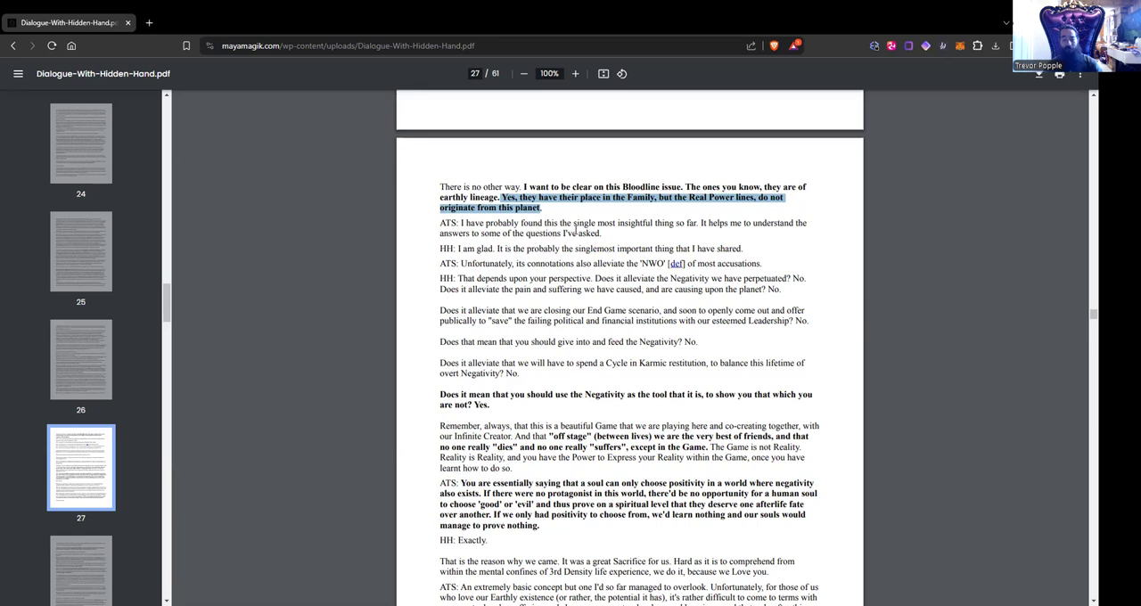
pyautogui.scroll(-3)
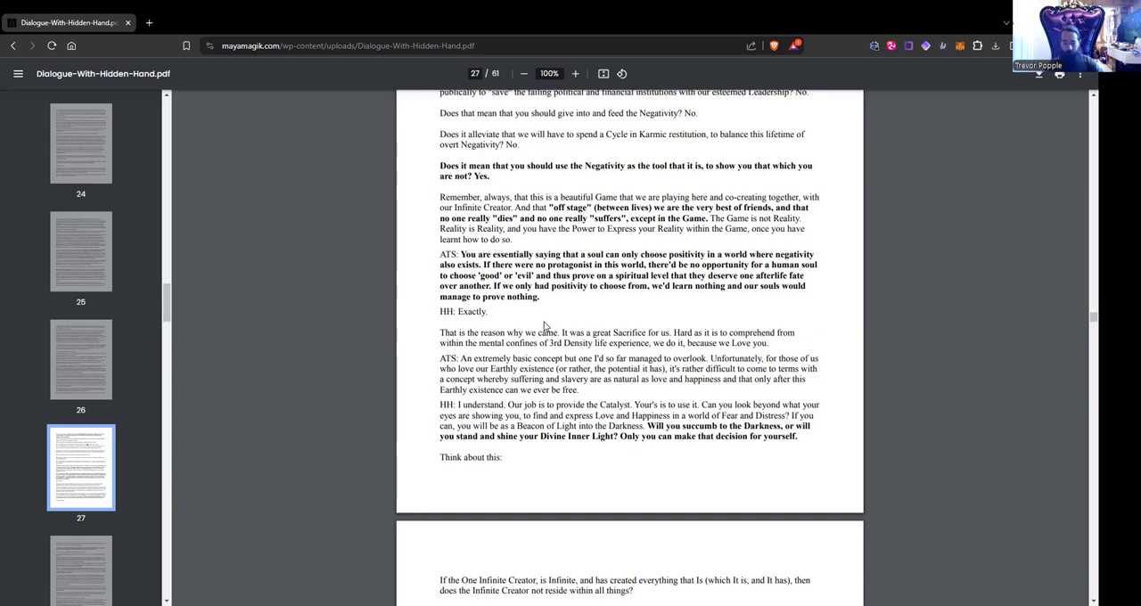
pyautogui.scroll(-3)
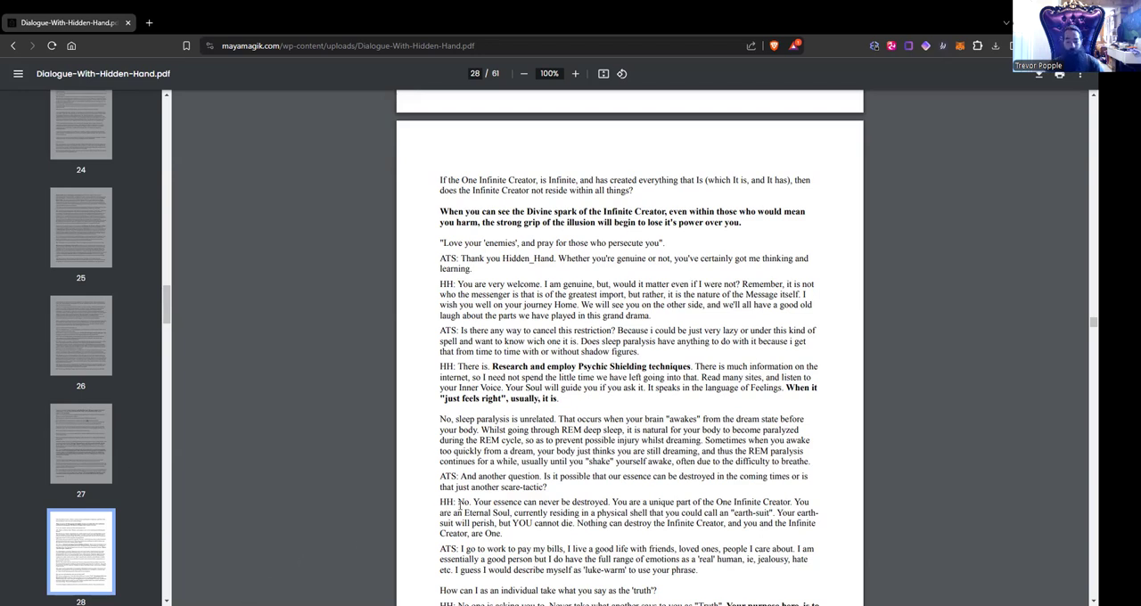
# Highlight Hidden Hand's answer 'No. Your essence can never be destroyed' on page 28.
pyautogui.moveTo(457, 501); pyautogui.dragTo(610, 502)
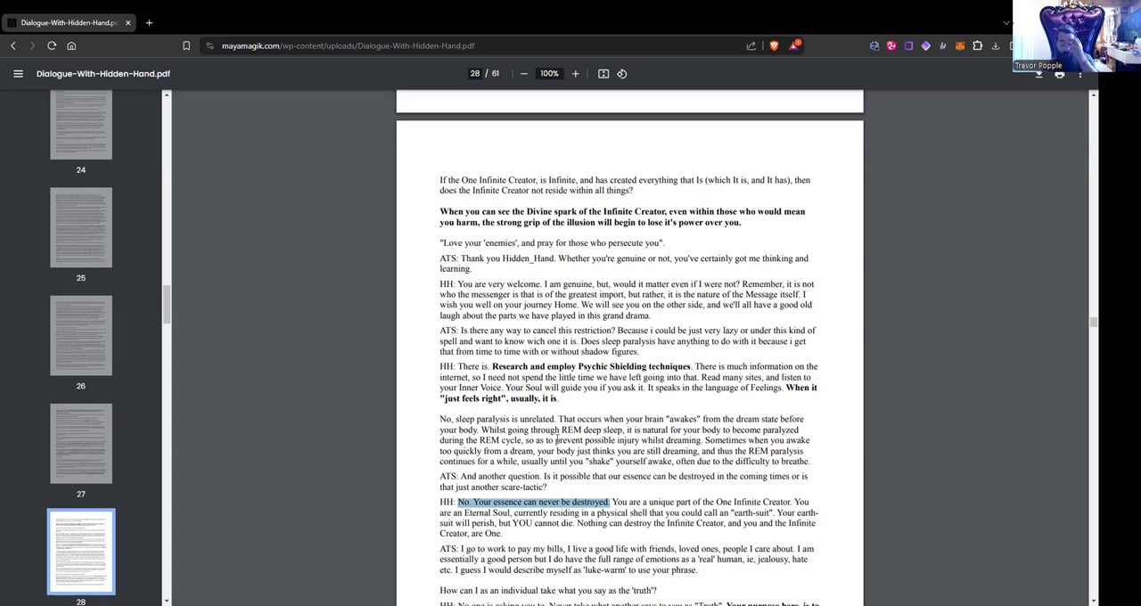
# Scroll past page 28 onto page 29, covering what happens after death and before the Harvest.
pyautogui.scroll(-3)
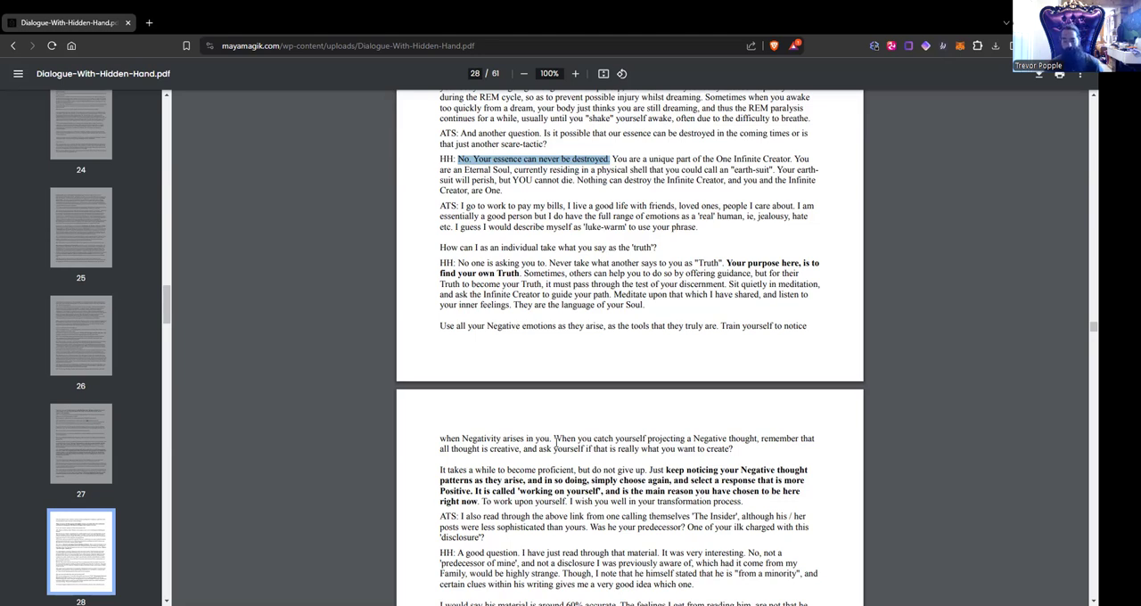
pyautogui.scroll(-3)
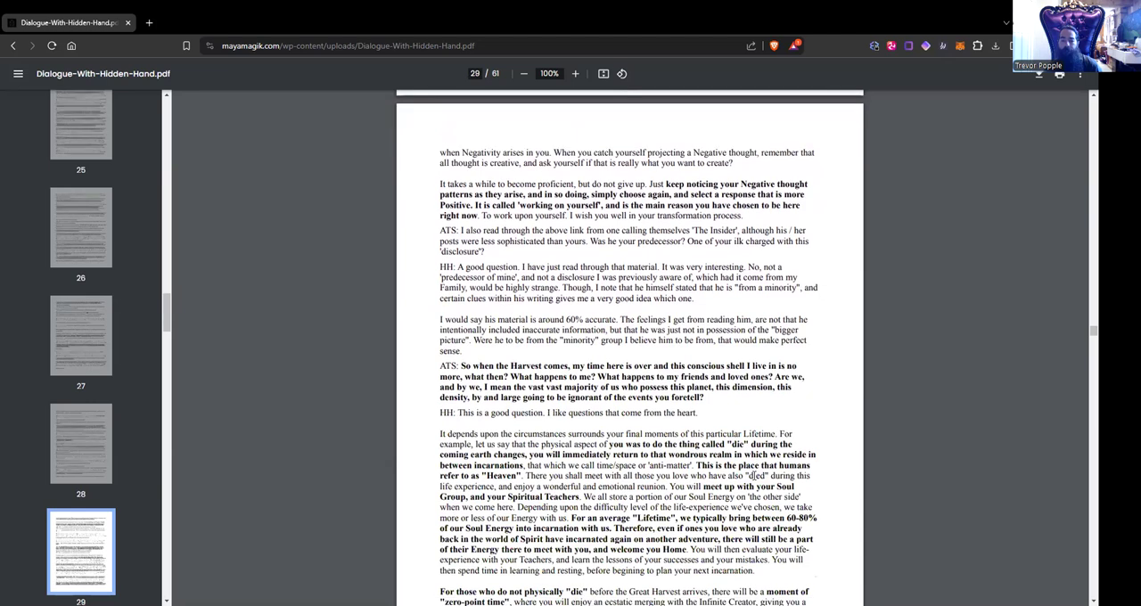
# Scroll down page 29 to the 'zero-point time' passage before the Great Harvest.
pyautogui.scroll(-3)
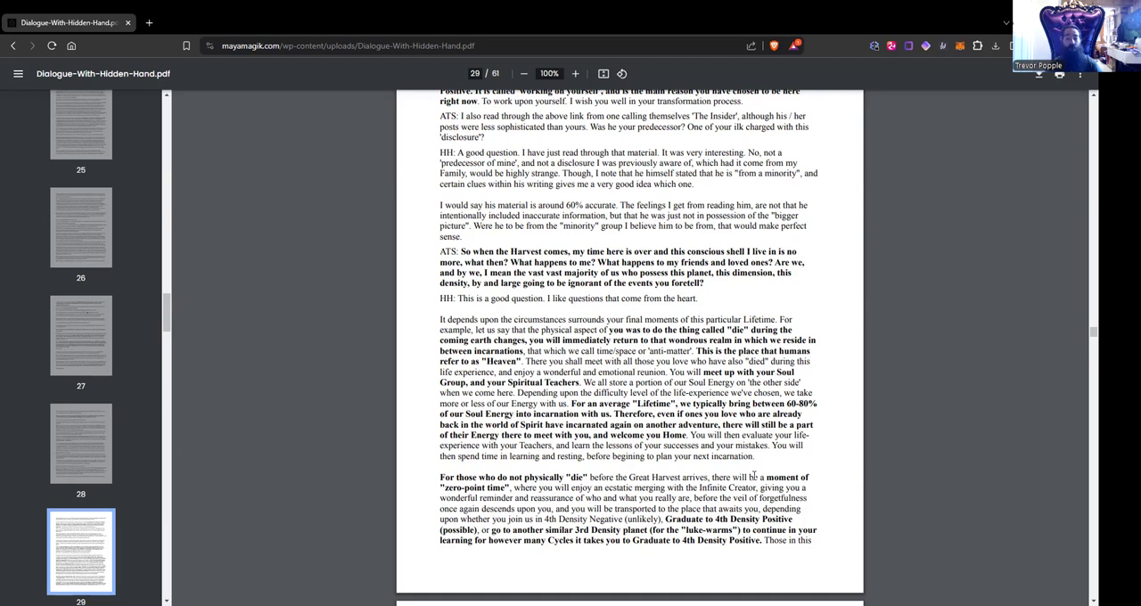
pyautogui.moveTo(555, 509); pyautogui.dragTo(635, 509)
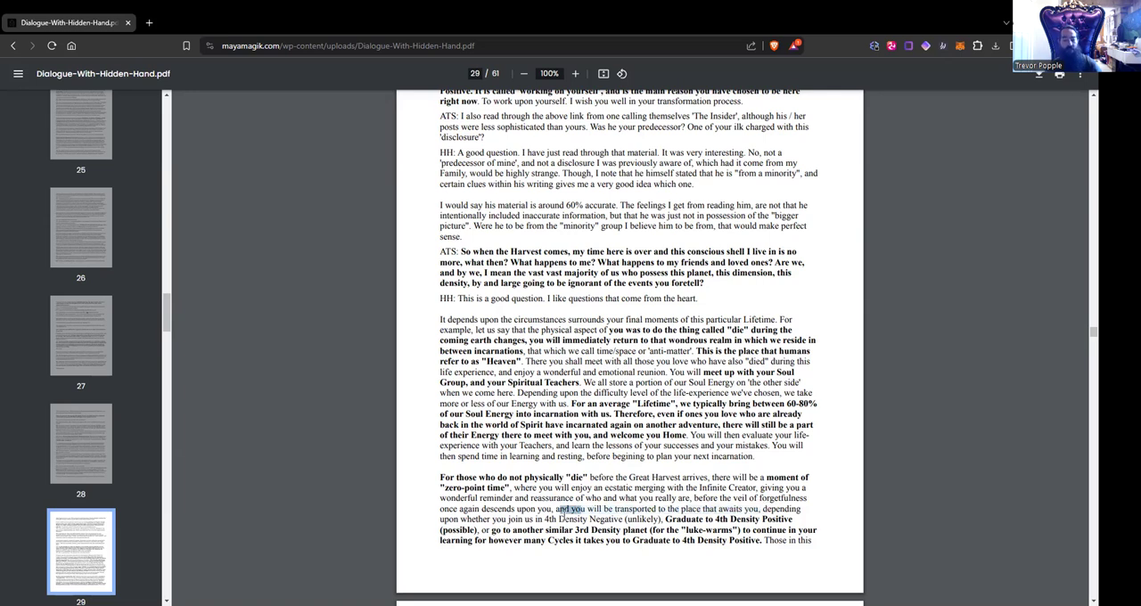
pyautogui.moveTo(560, 509); pyautogui.dragTo(661, 519)
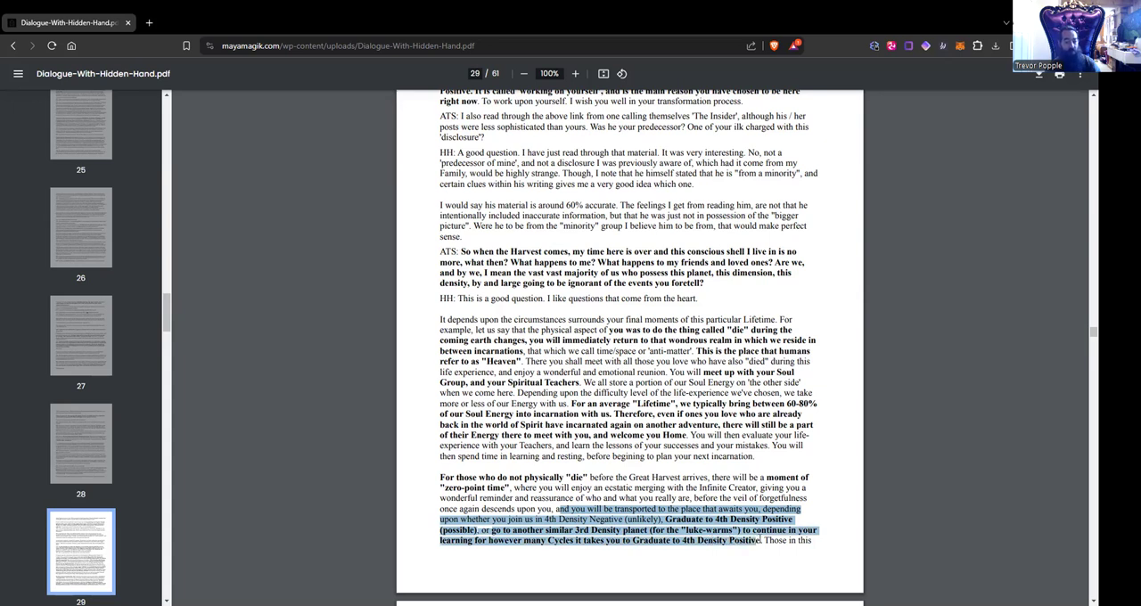
pyautogui.scroll(-3)
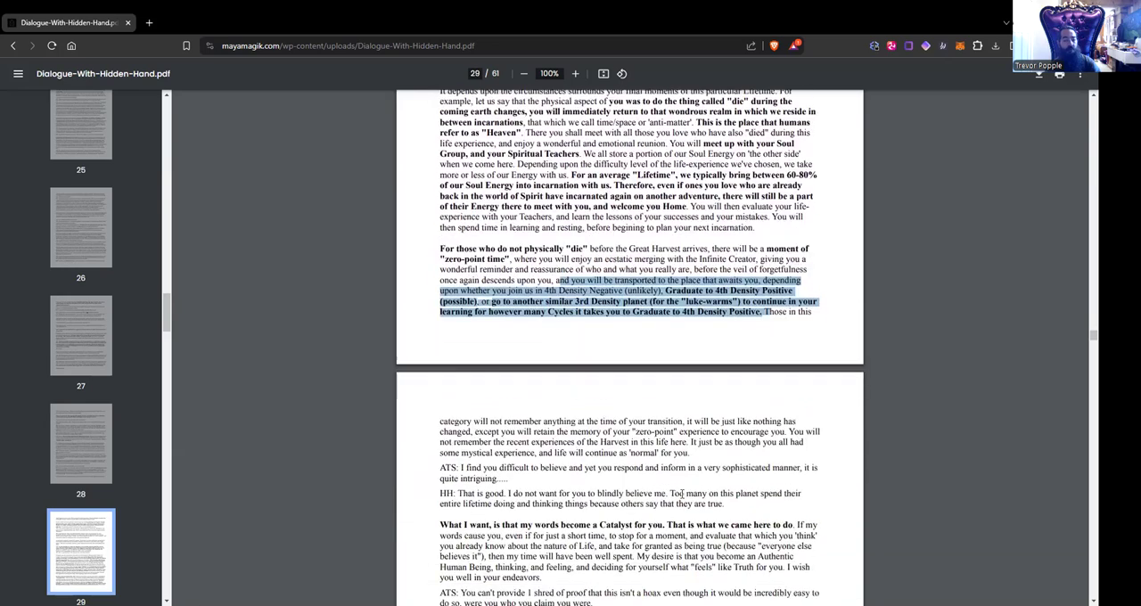
pyautogui.scroll(-3)
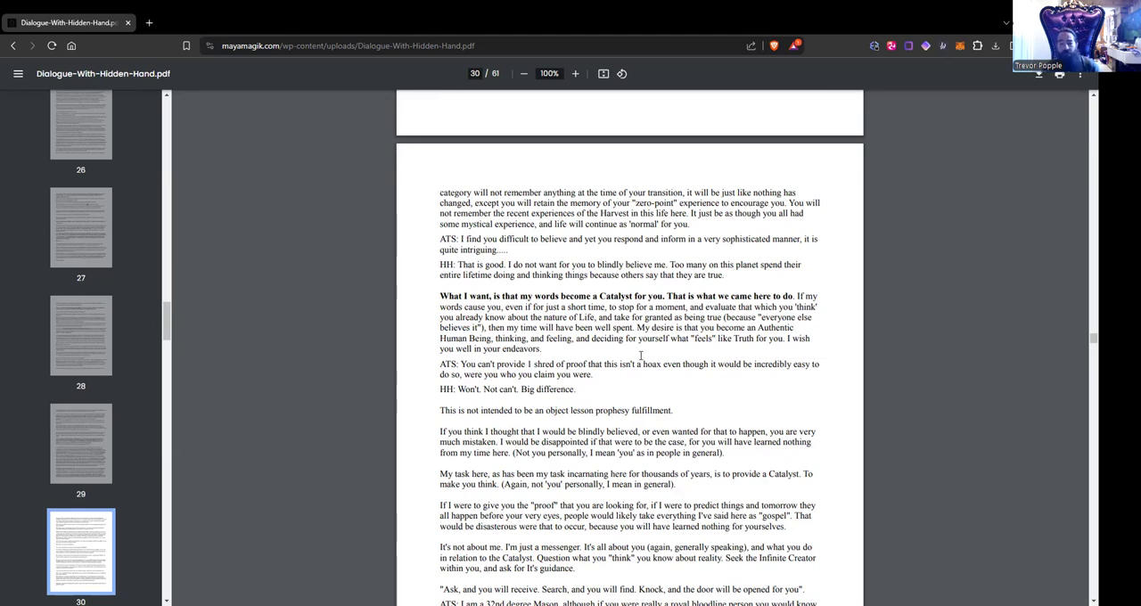
pyautogui.moveTo(502, 202); pyautogui.dragTo(680, 224)
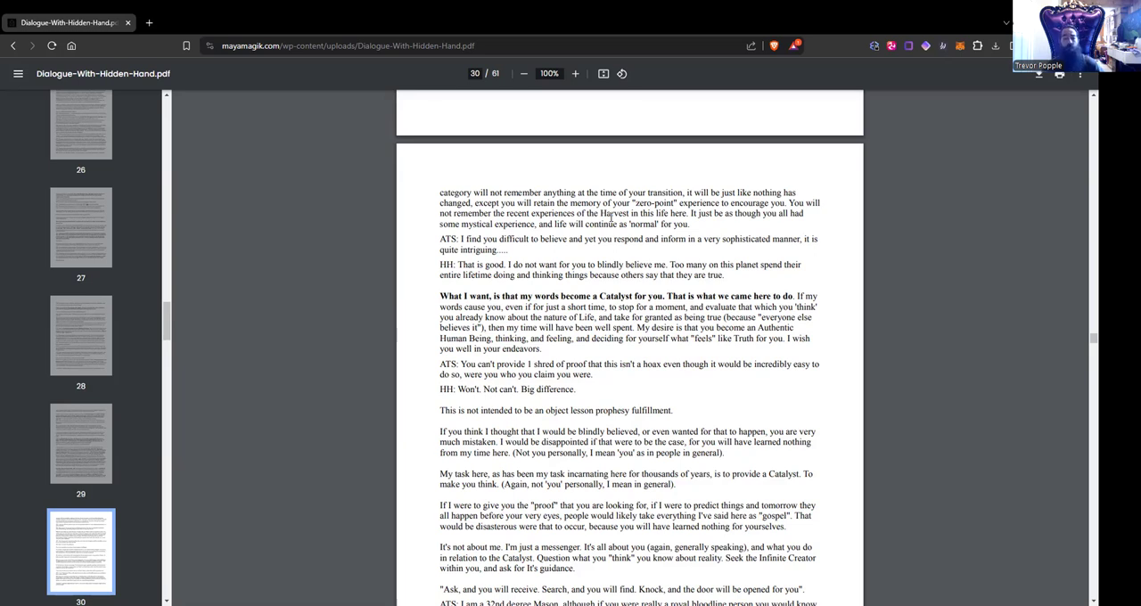
# Scroll to page 30's end, showing the 32nd degree Mason exchange and 'debunked' reply.
pyautogui.scroll(-3)
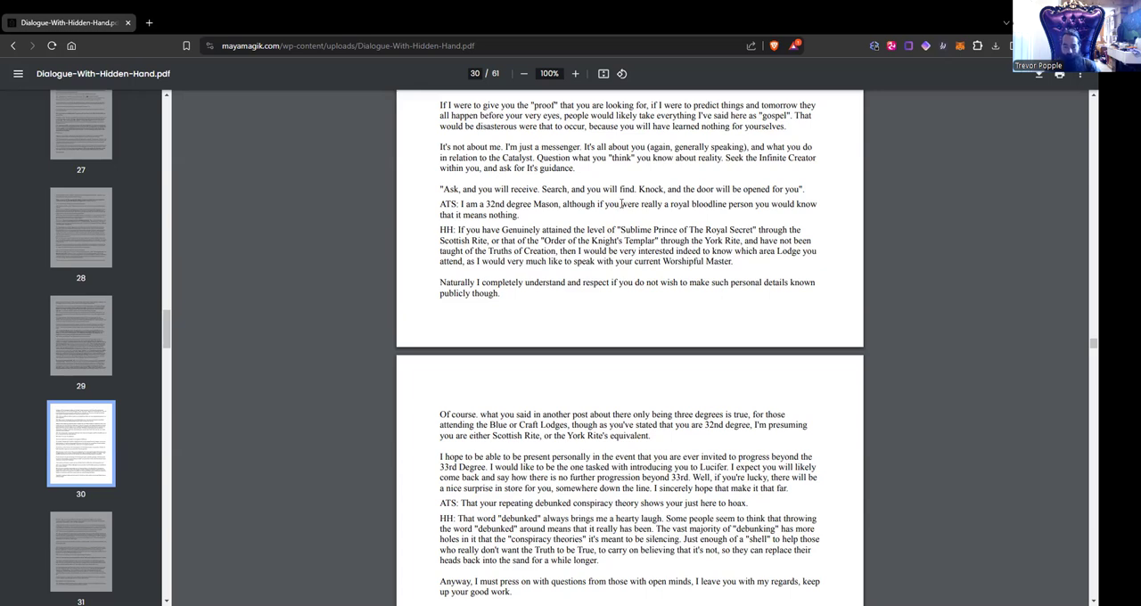
# Scroll to page 31's 'nothing happens by chance' reply and the prayer passage.
pyautogui.scroll(-3)
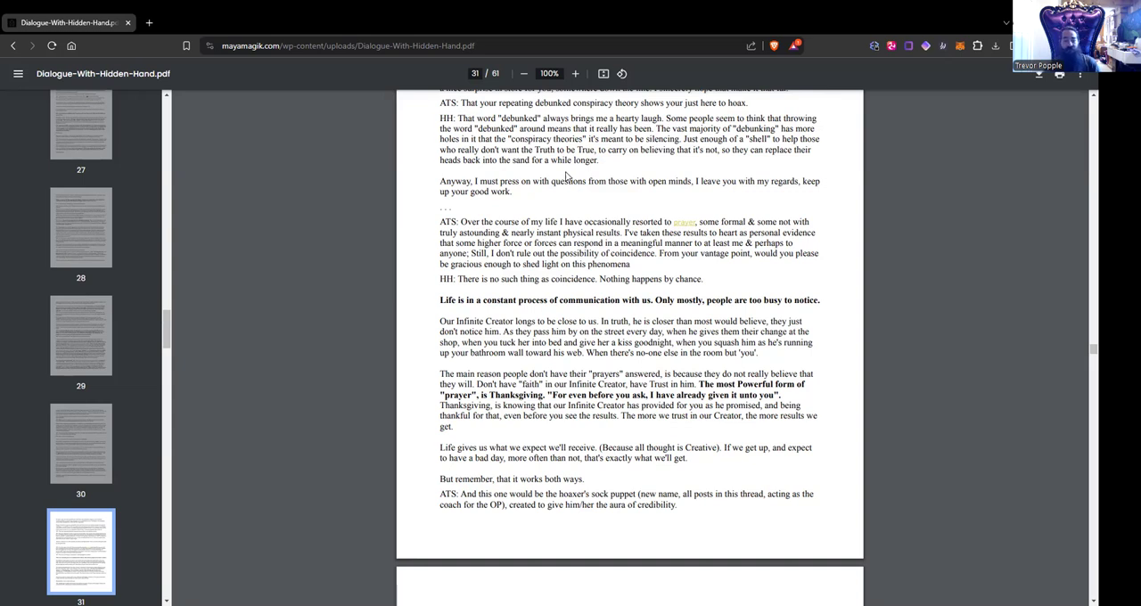
# Scroll into page 32 to Hidden Hand denying sock puppet accounts and discussing Project Camelot.
pyautogui.scroll(-3)
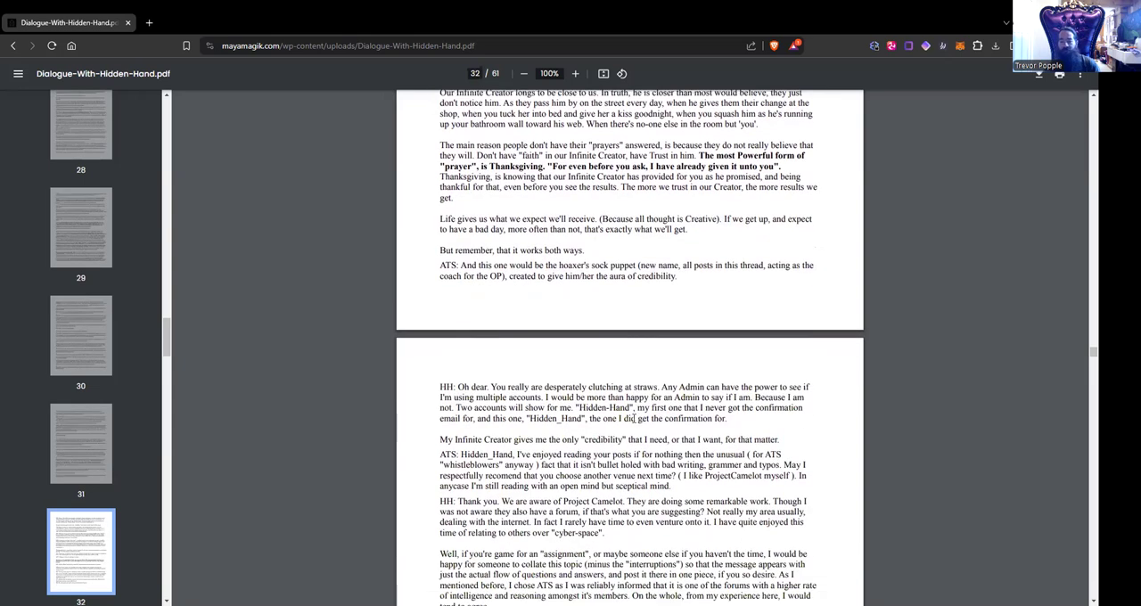
pyautogui.scroll(-3)
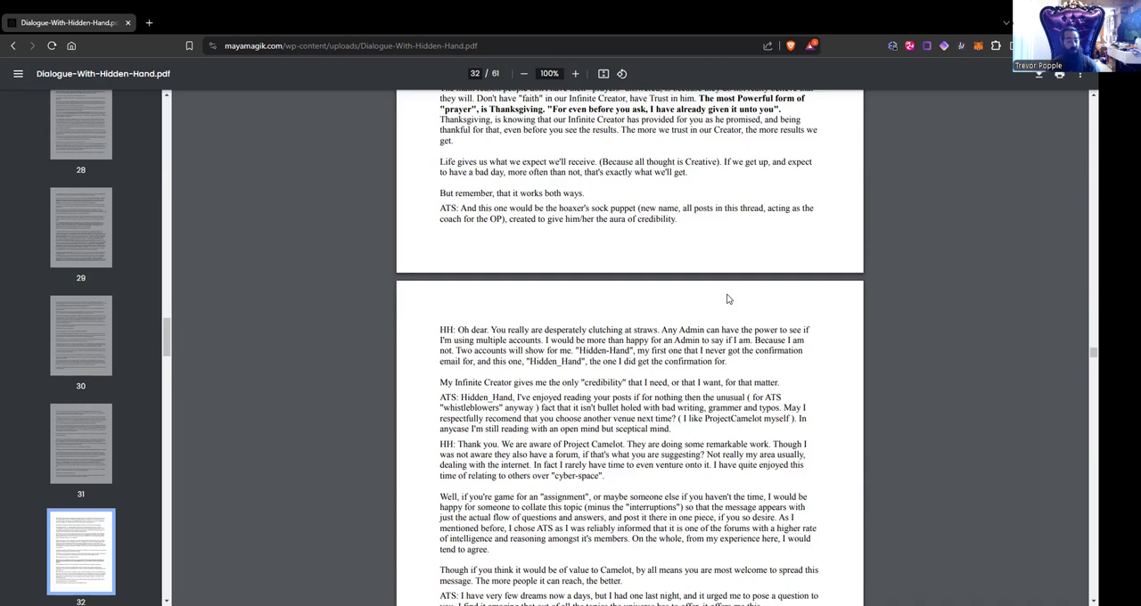
# Read through page 33's views on ACIM and Edgar Cayce to the Law of One question.
pyautogui.scroll(-3)
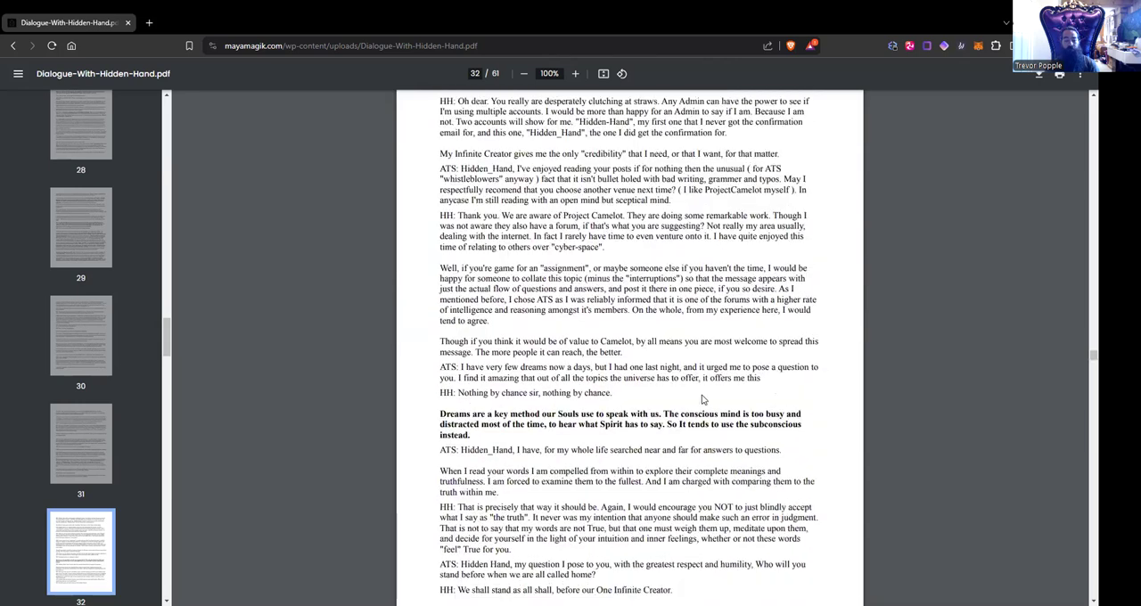
pyautogui.scroll(-3)
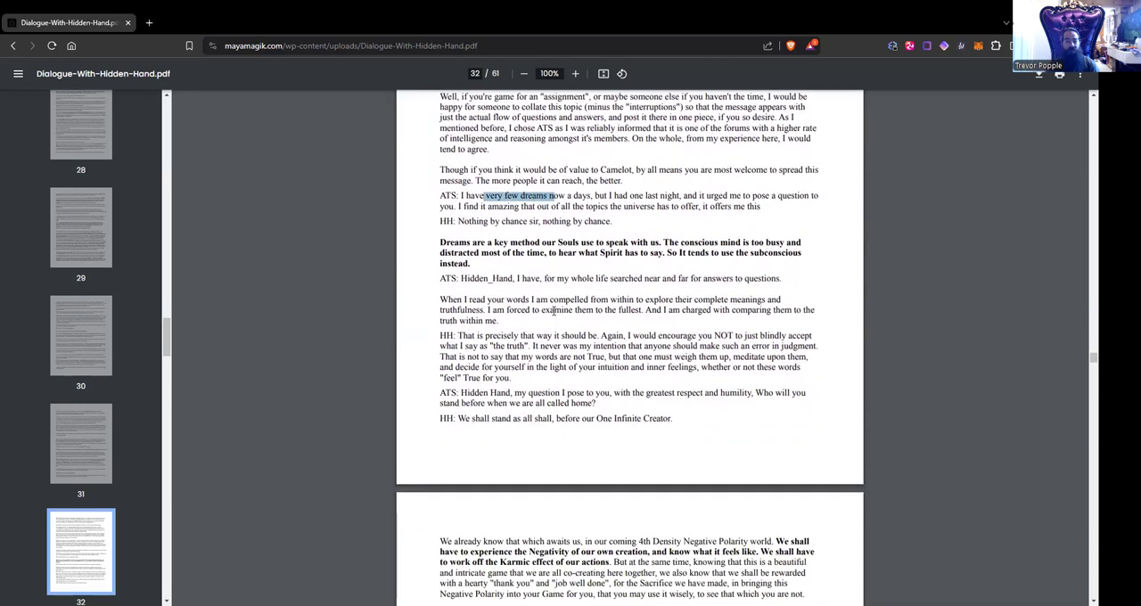
pyautogui.moveTo(646, 249)
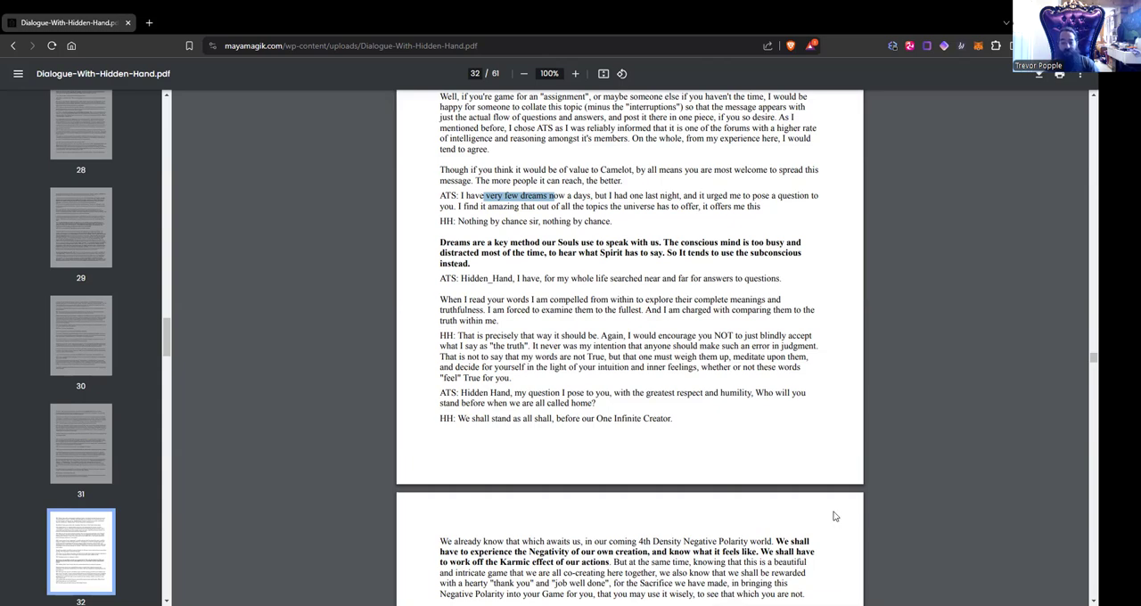
pyautogui.scroll(-3)
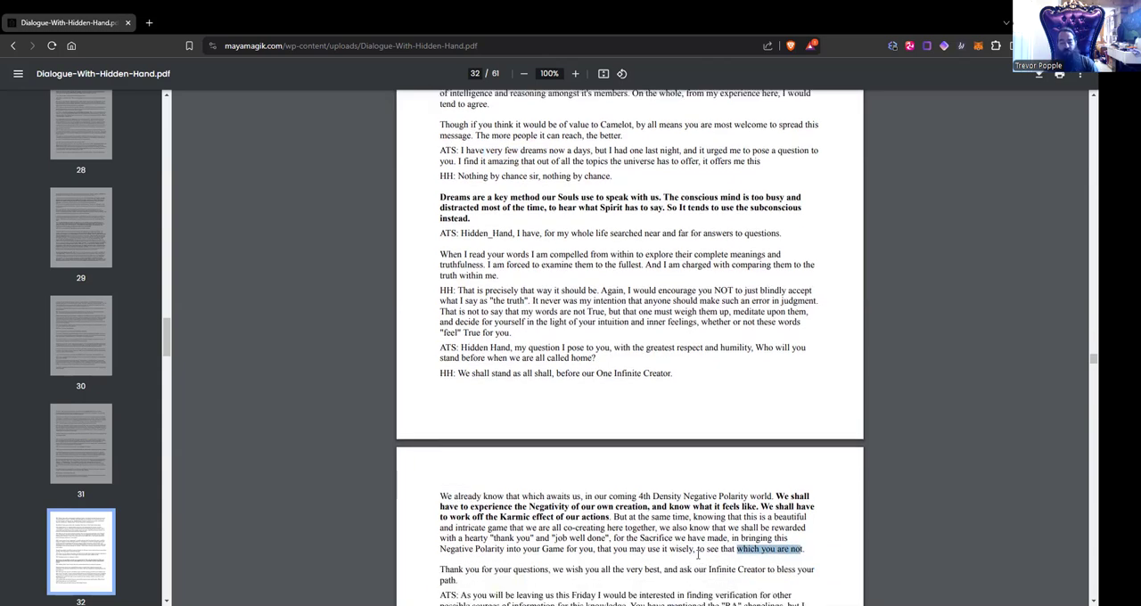
pyautogui.scroll(-3)
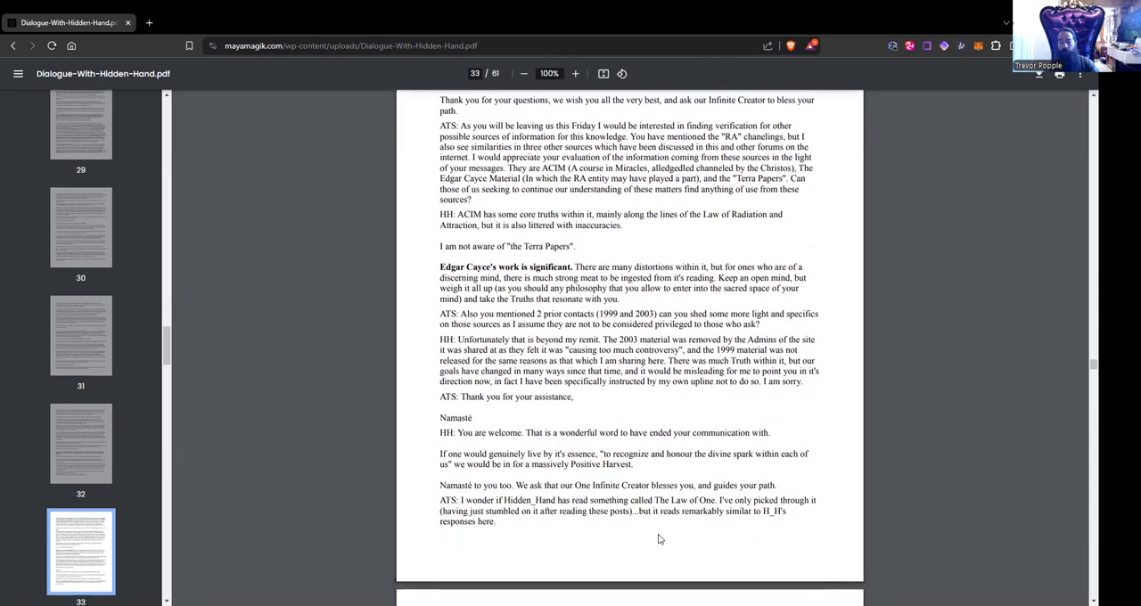
# Read page 34's endorsement of the Ra material up to the Fourth Session heading.
pyautogui.scroll(-3)
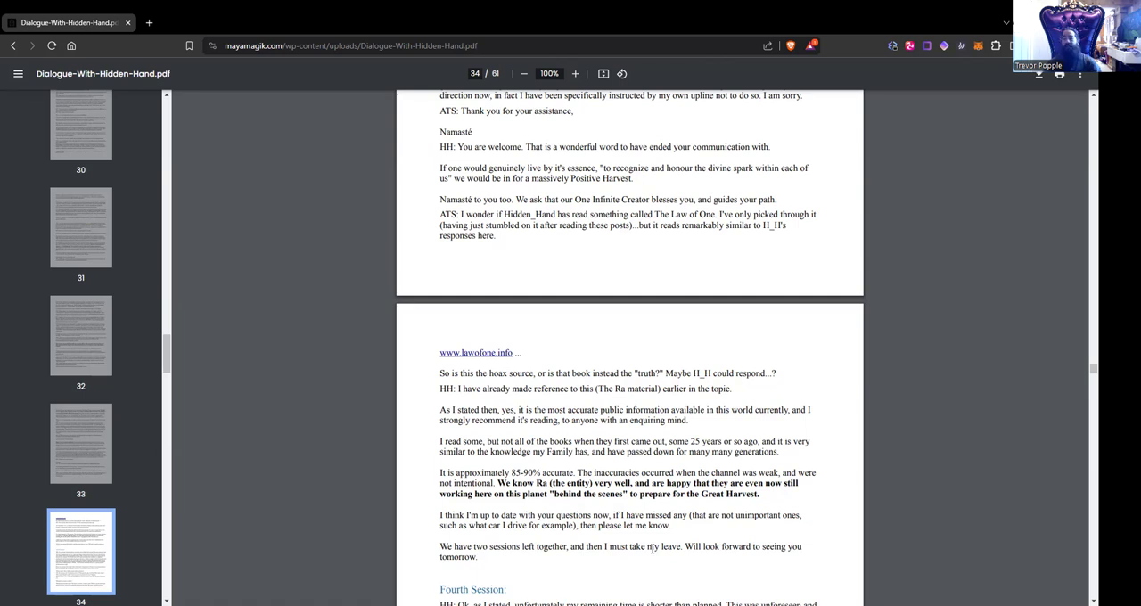
pyautogui.moveTo(651, 549)
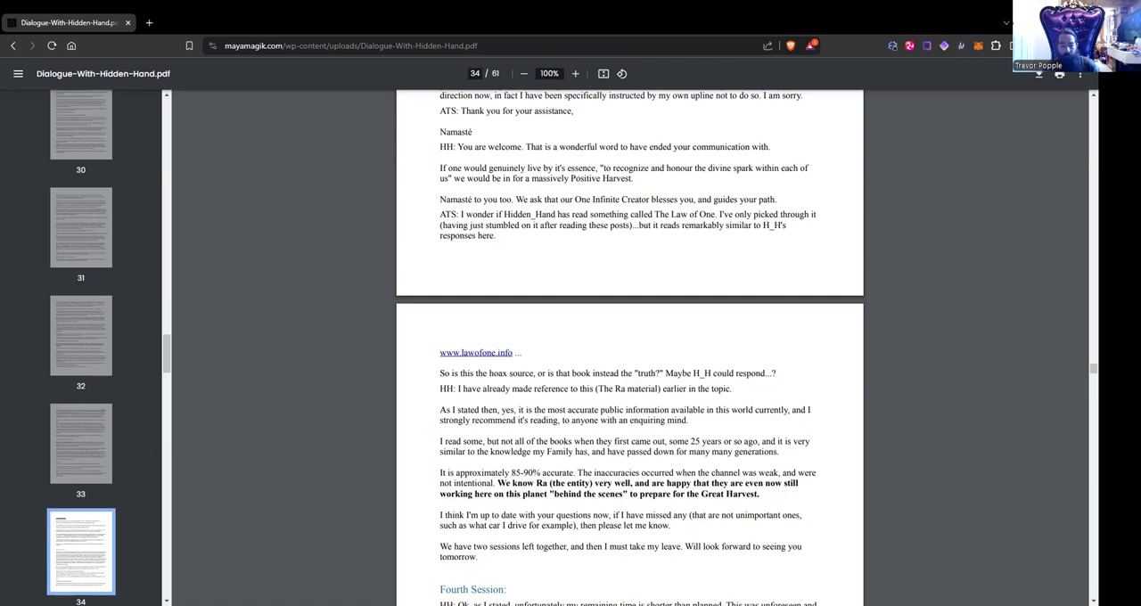